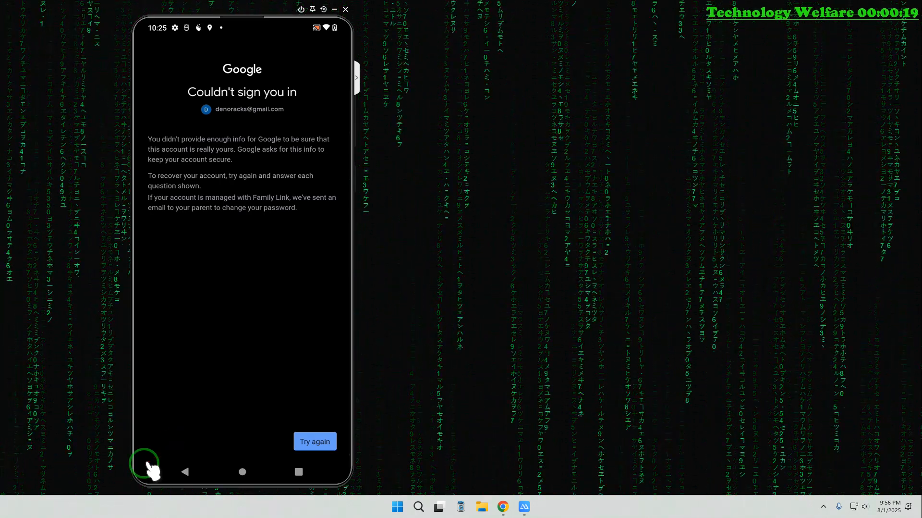
mouse_move(216, 159)
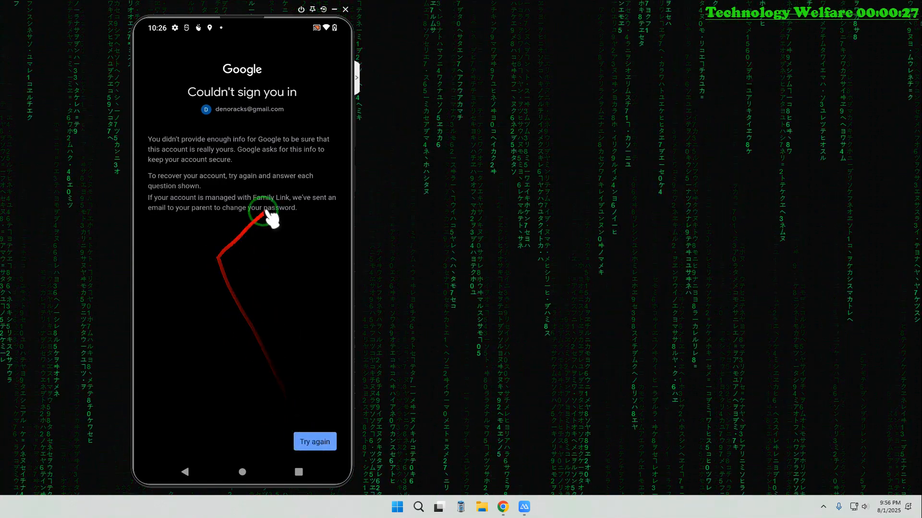
- Retry recovery with the prefilled account email and reach the previous-password prompt
click(315, 441)
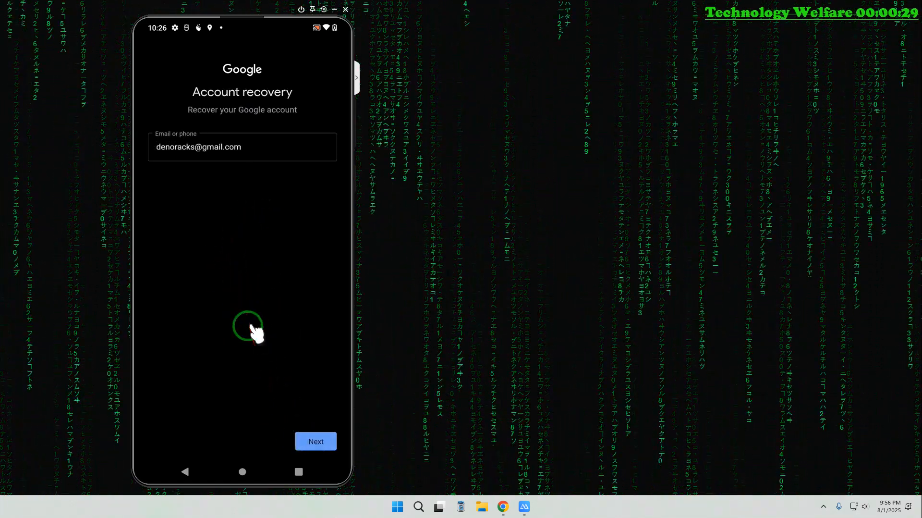
click(316, 441)
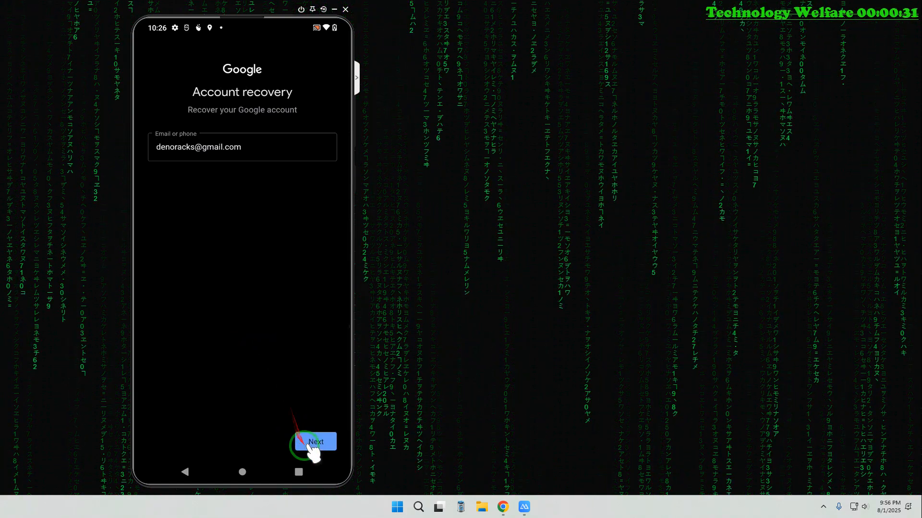
click(316, 442)
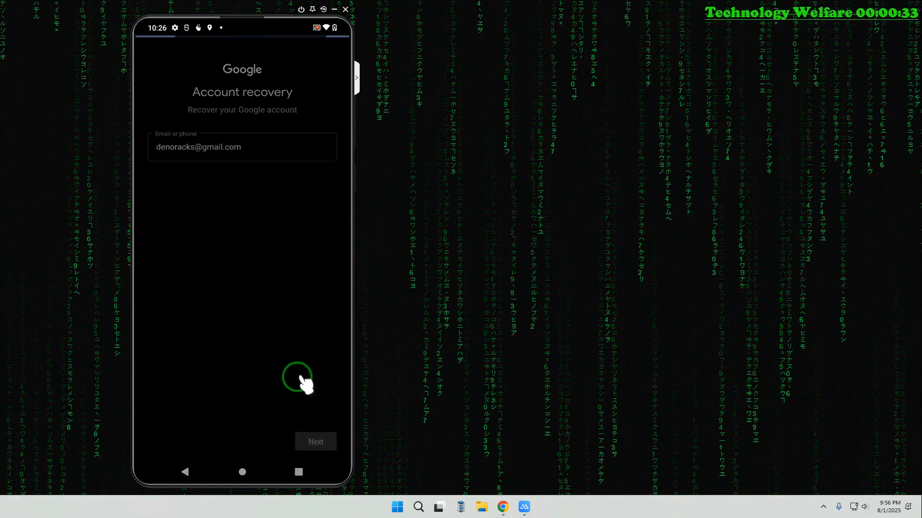
click(315, 441)
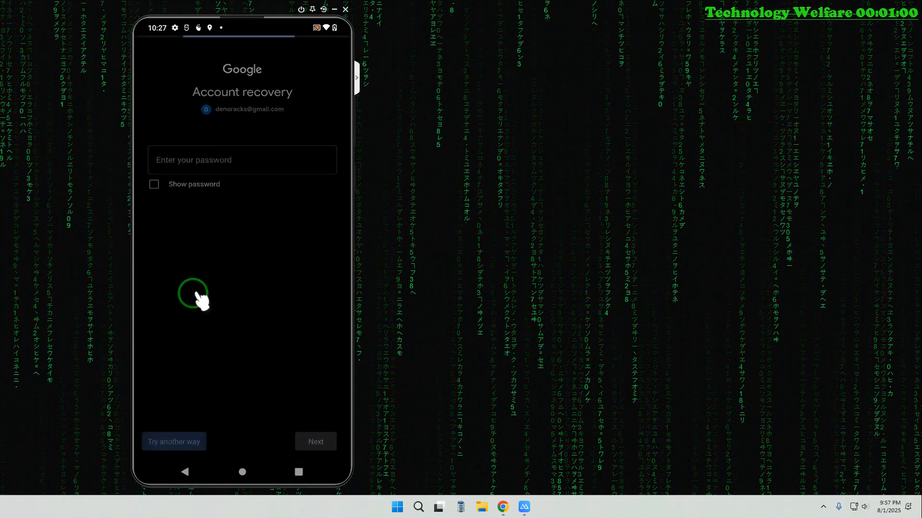
- Choose another verification method, report no phone, retry, and report no phone again
click(242, 159)
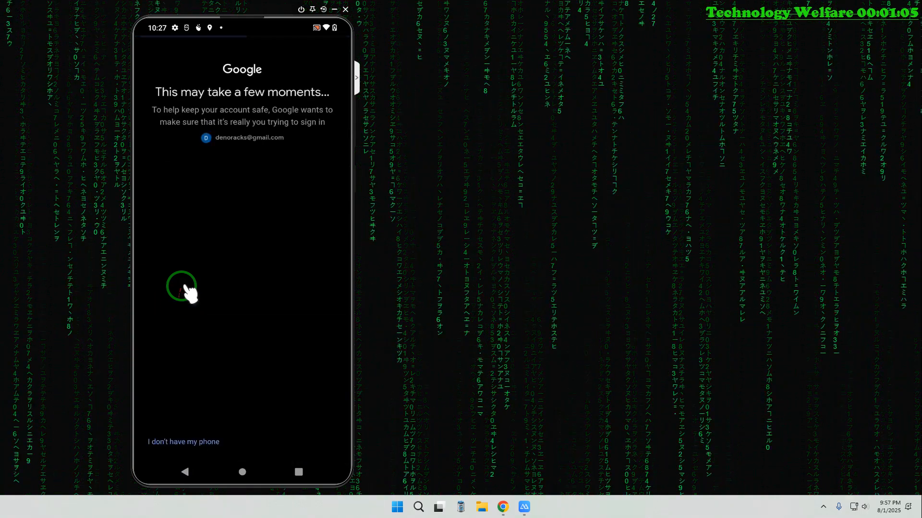
click(183, 442)
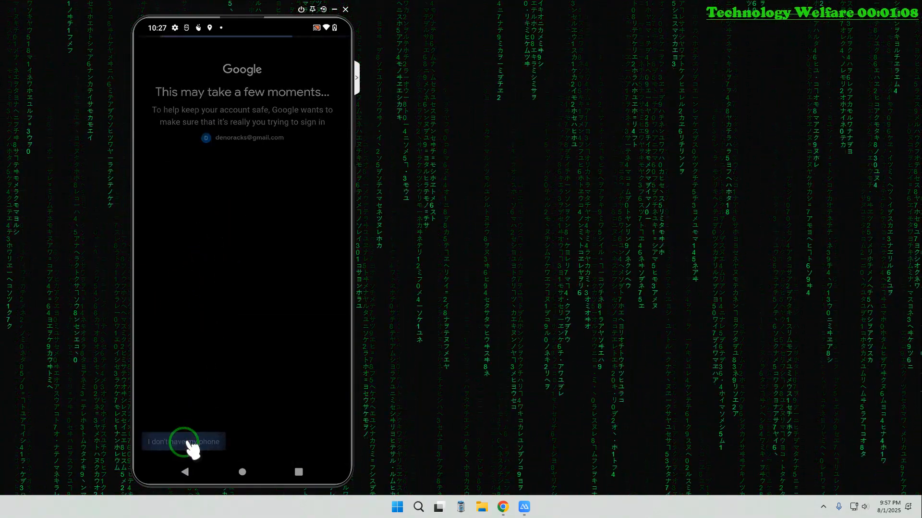
click(183, 440)
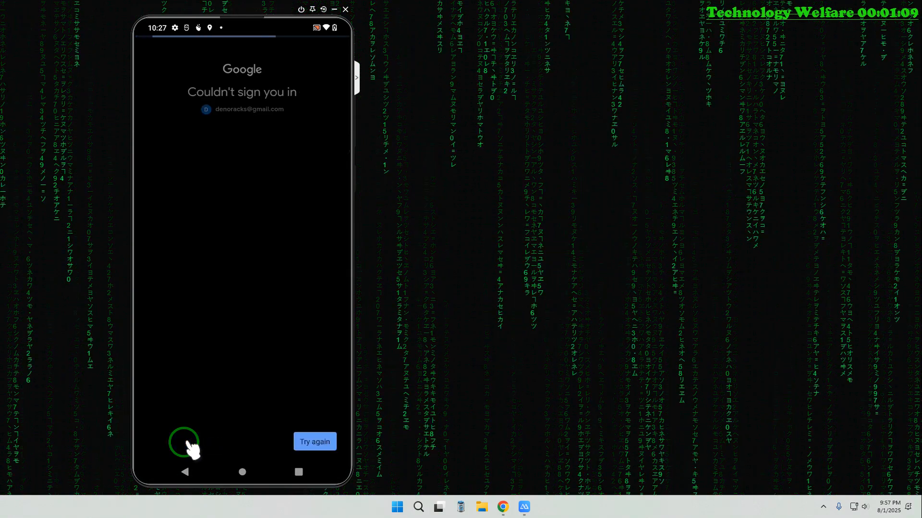
click(314, 440)
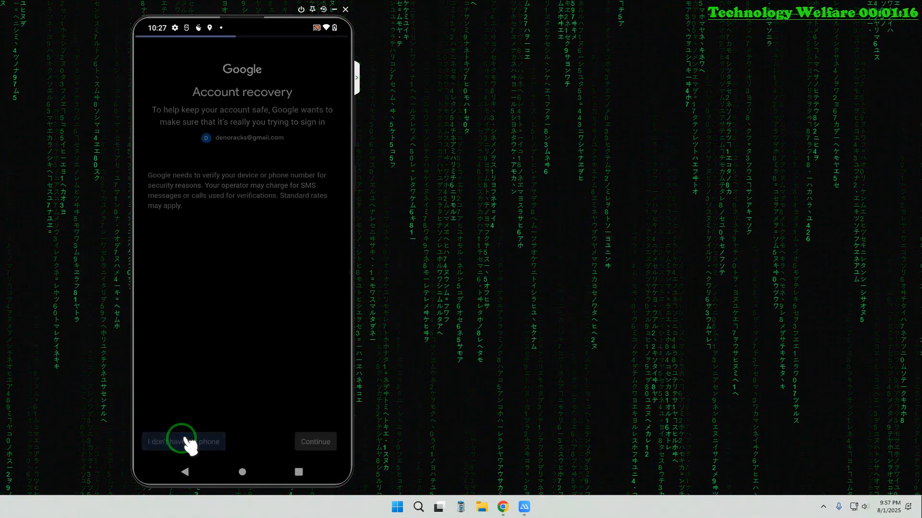
click(183, 441)
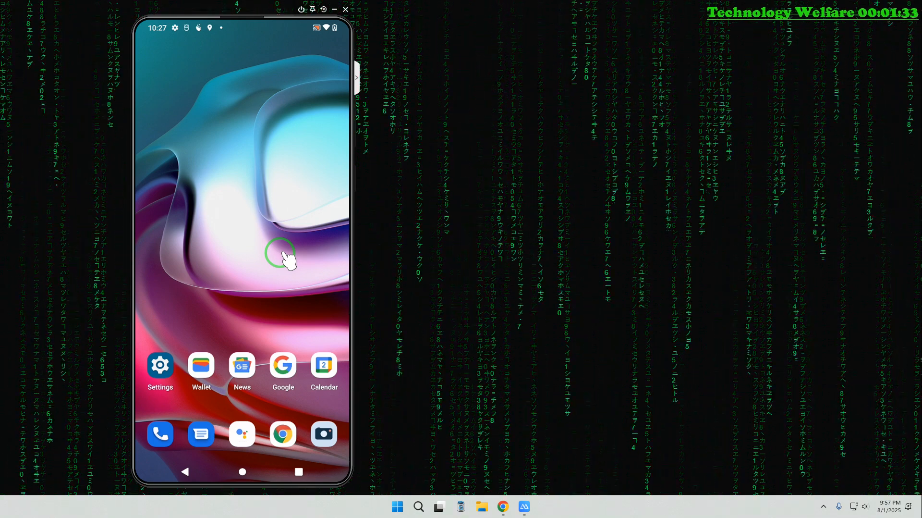
mouse_move(202, 368)
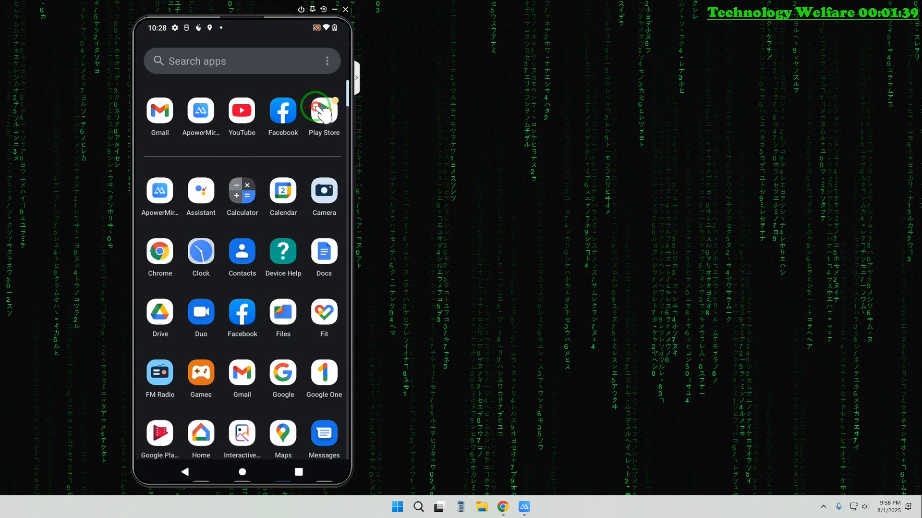
- Start installing Chrome Beta from the Play Store, then return home
click(323, 112)
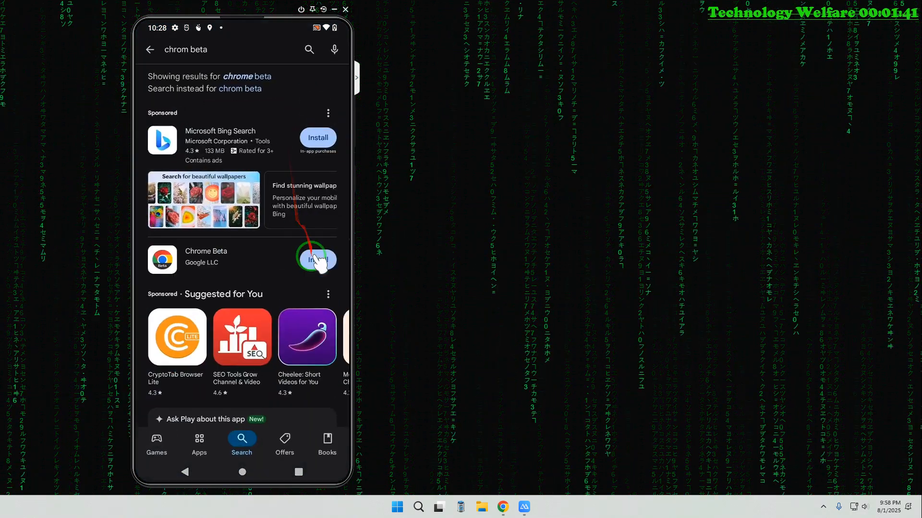
click(317, 260)
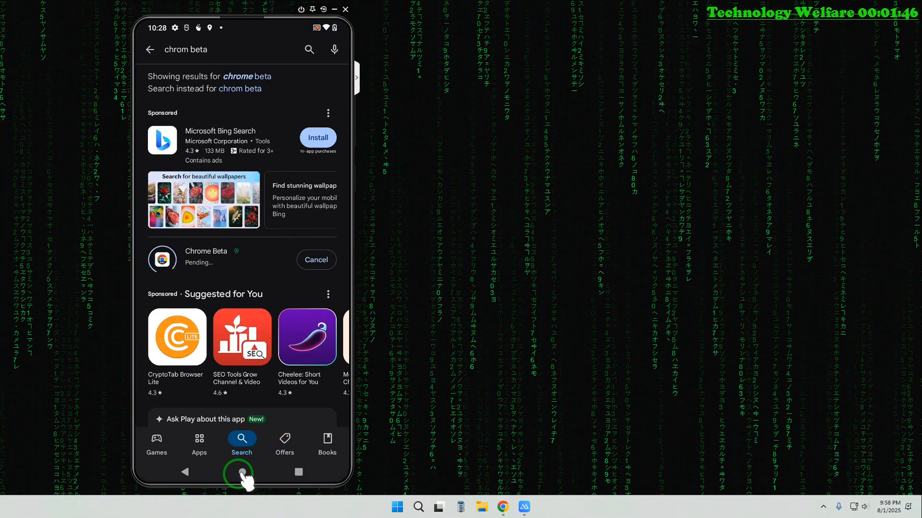
click(242, 472)
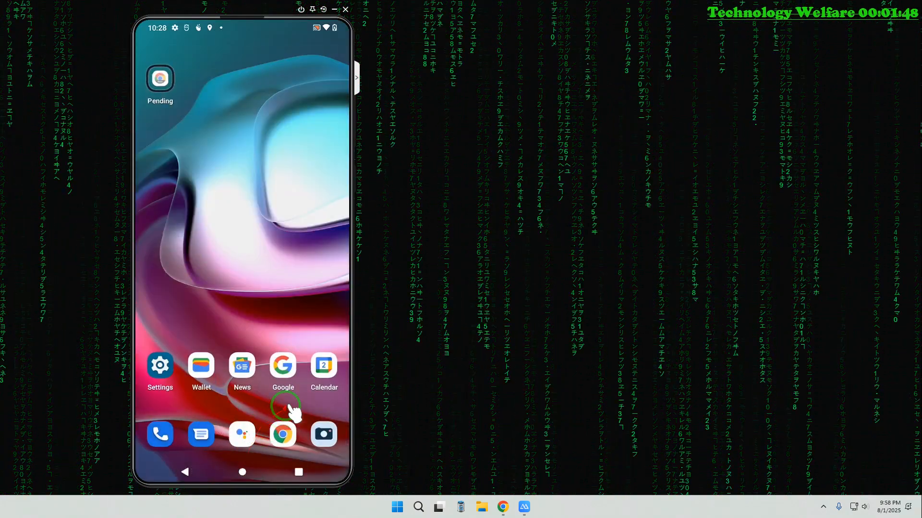
- Turn off all notifications for the Google app from its App info page
click(282, 365)
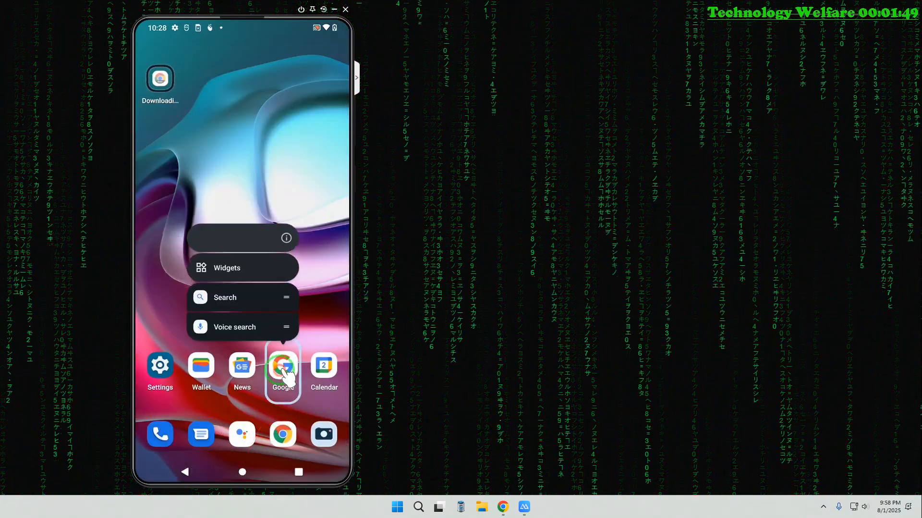
click(283, 368)
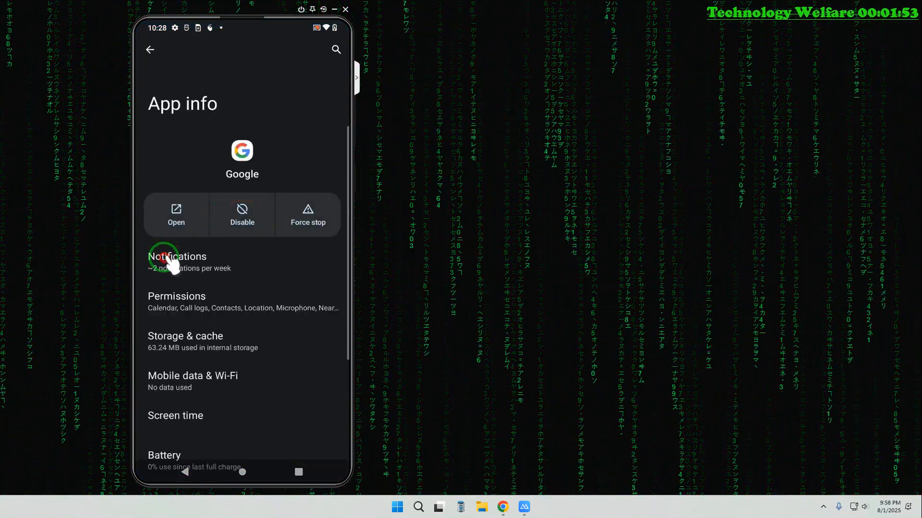
click(176, 262)
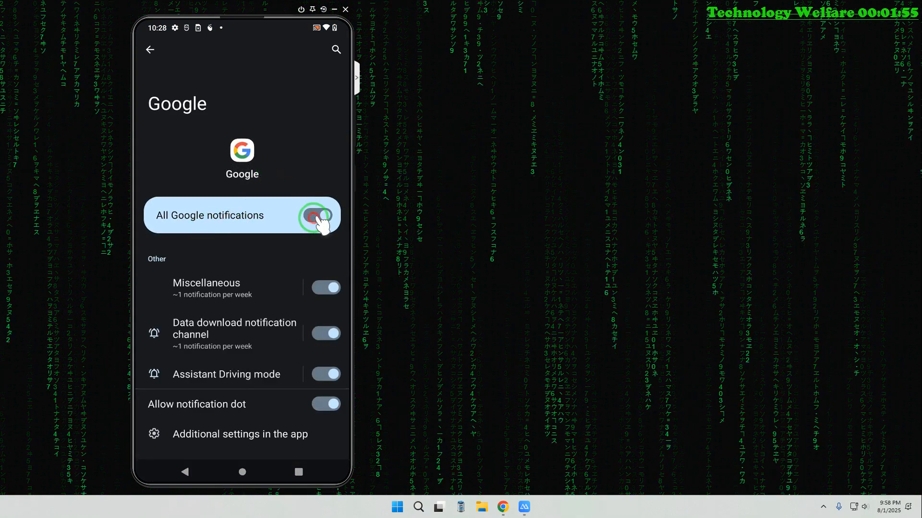
click(318, 214)
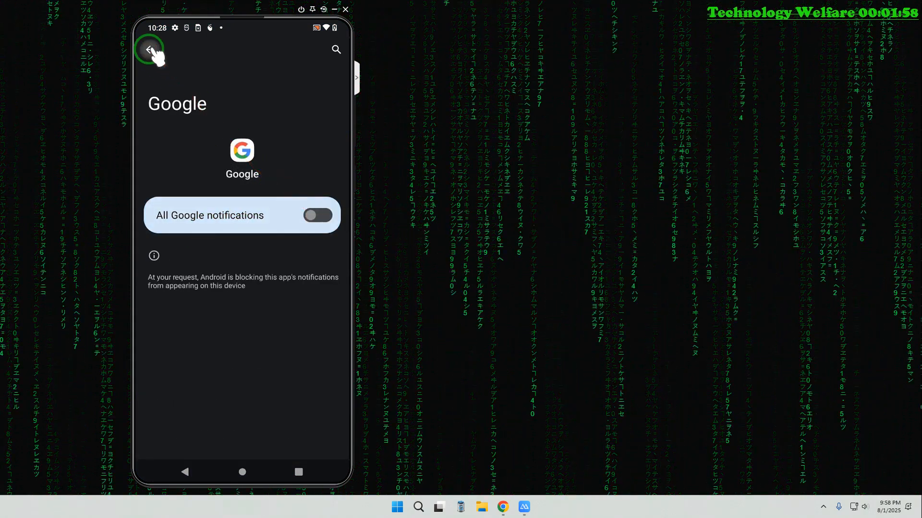
click(150, 49)
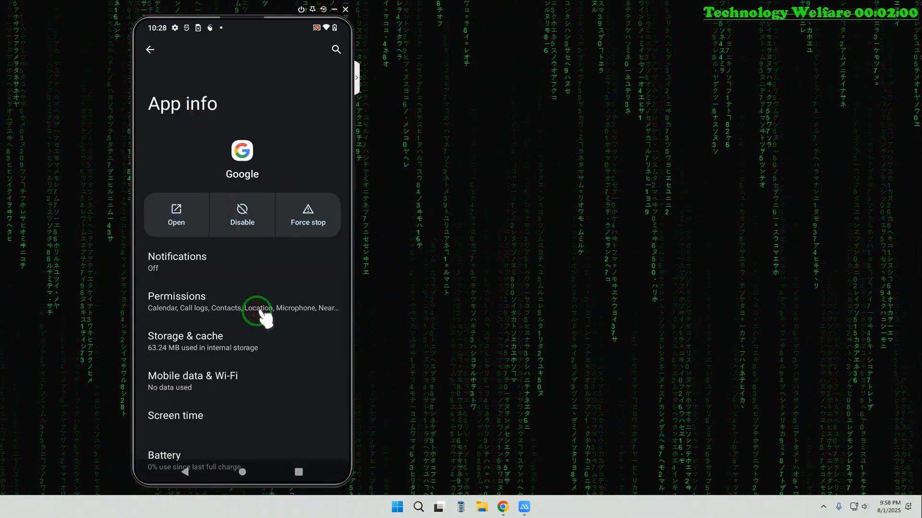
- Deny the Google app precise and all location access, then return home
click(177, 301)
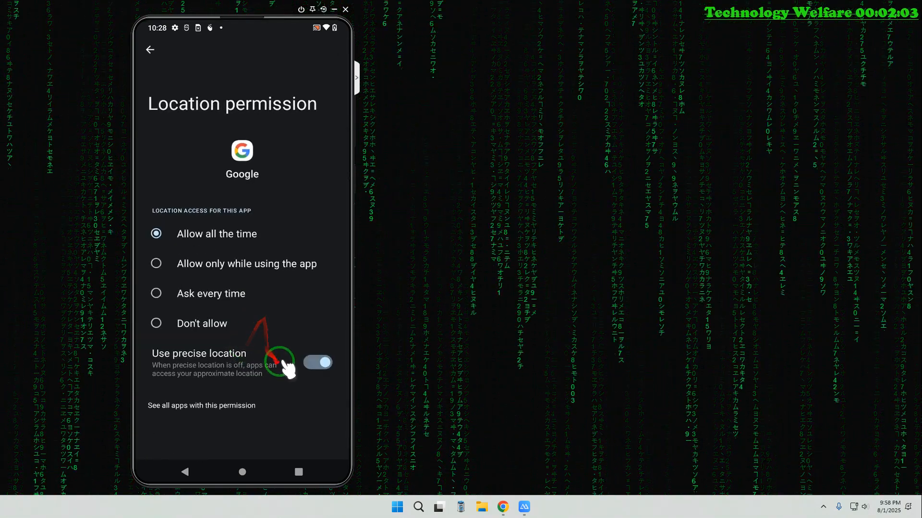
click(318, 362)
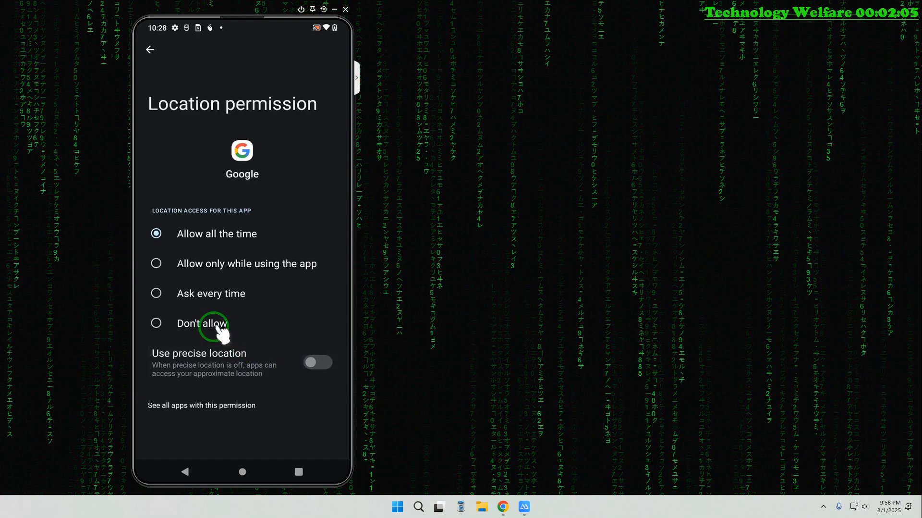
click(156, 323)
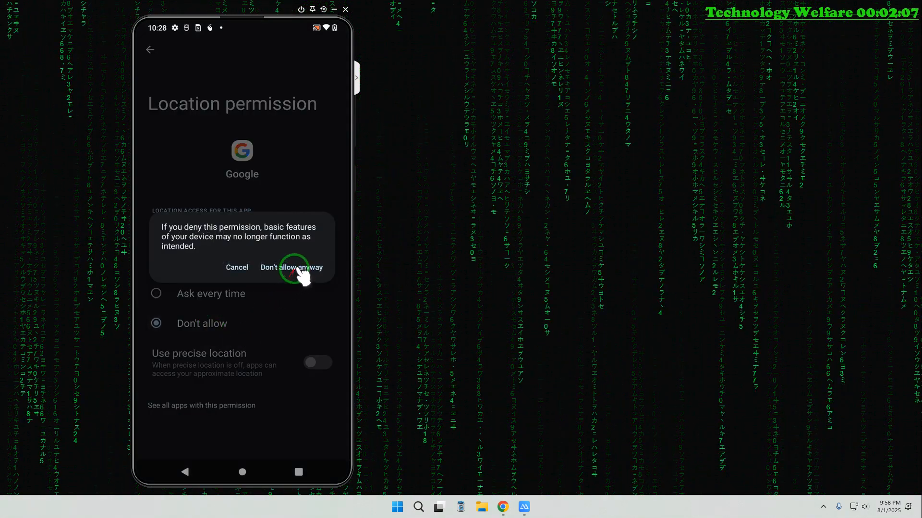
click(291, 267)
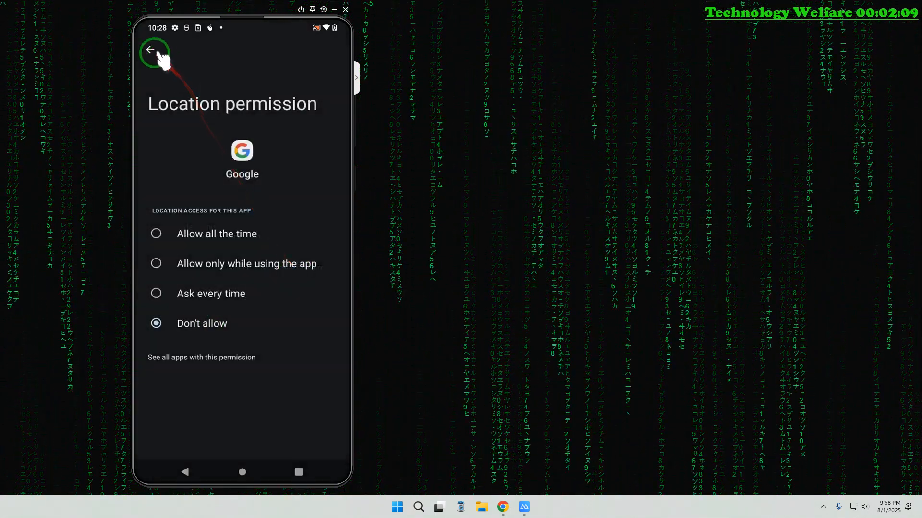
click(150, 50)
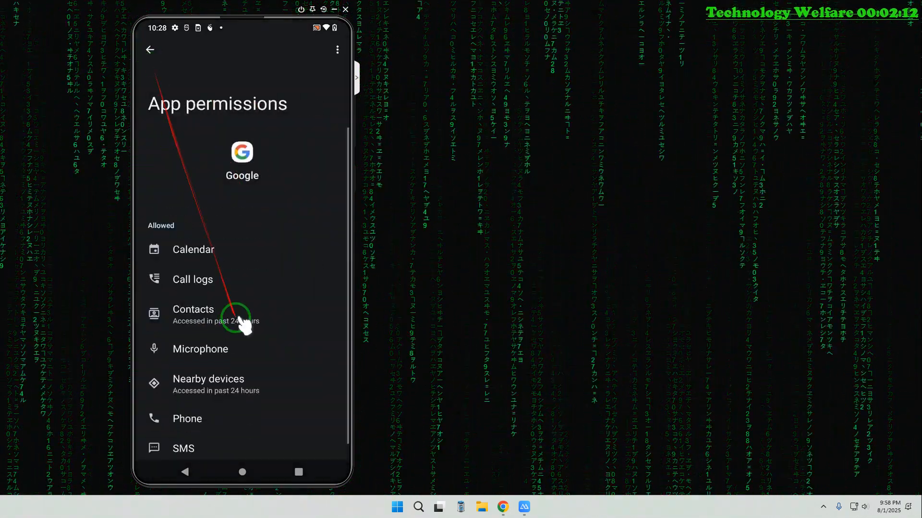
scroll(down, 3)
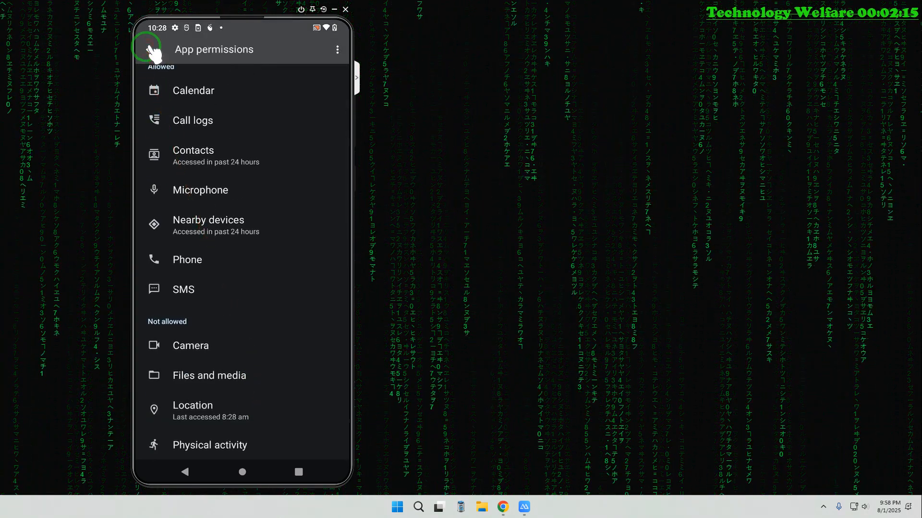
click(151, 49)
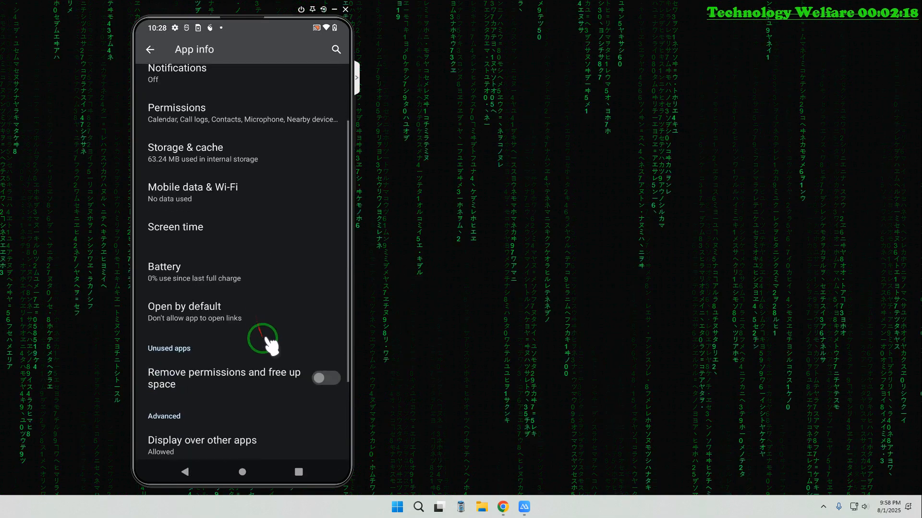
scroll(down, 3)
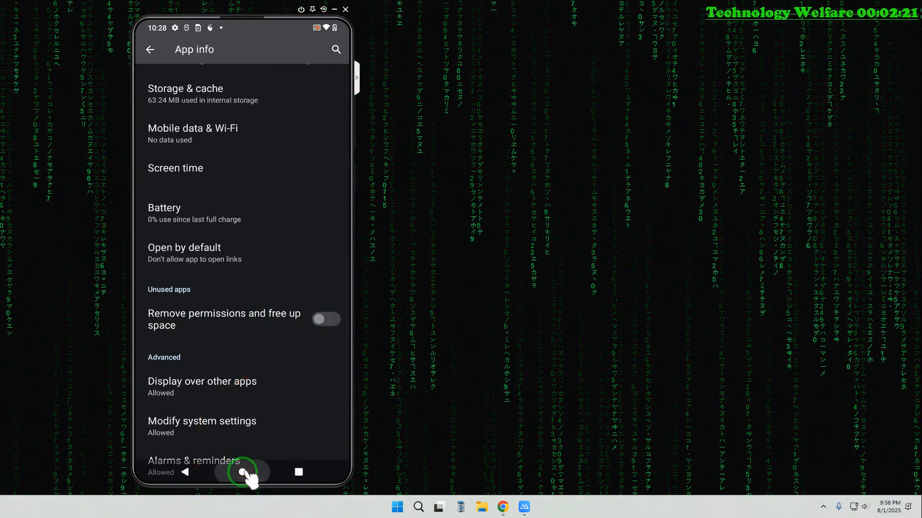
click(242, 471)
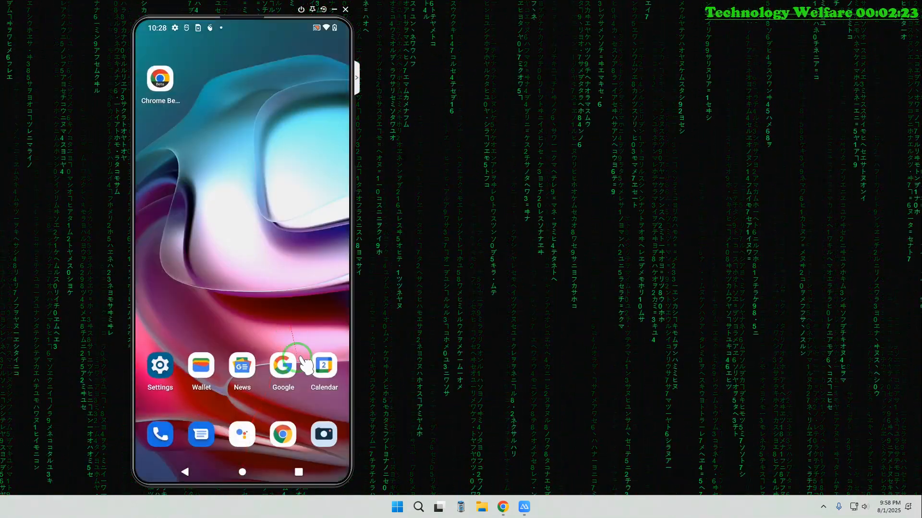
- Set Chrome's location permission to Don't allow and confirm denying it anyway
click(283, 435)
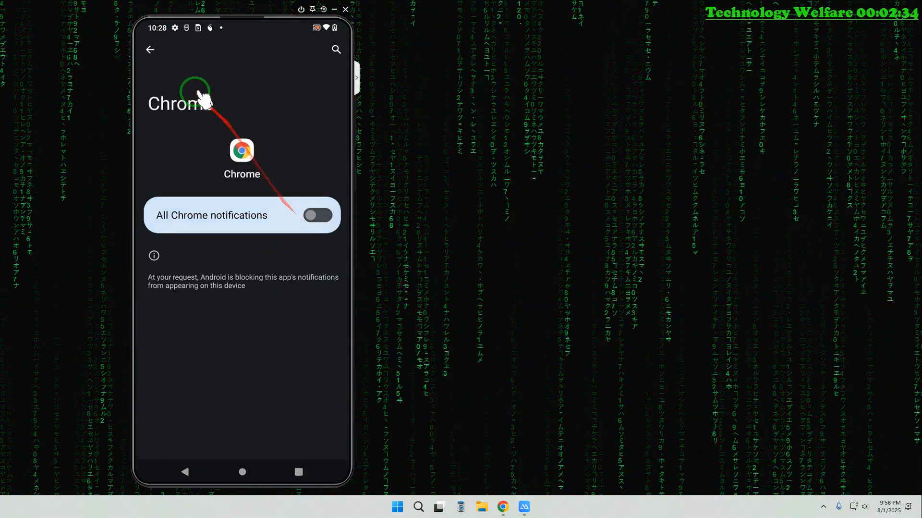
click(150, 50)
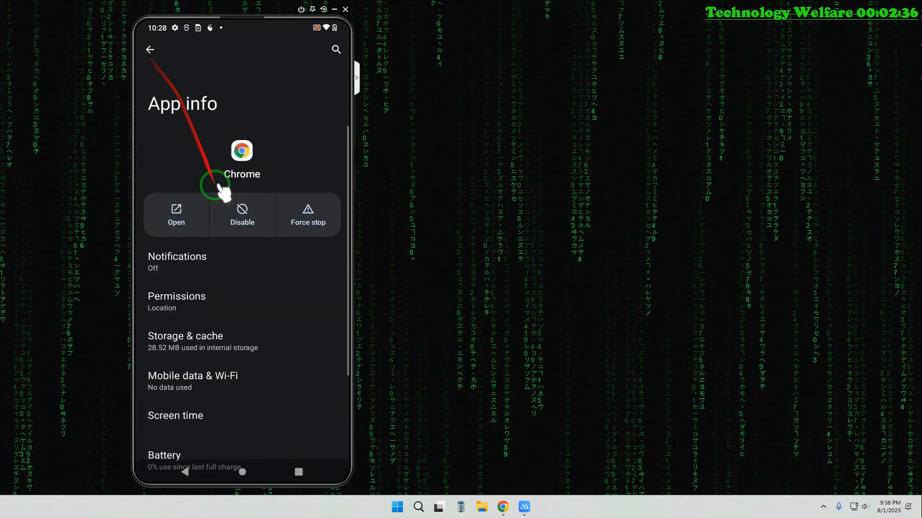
click(176, 300)
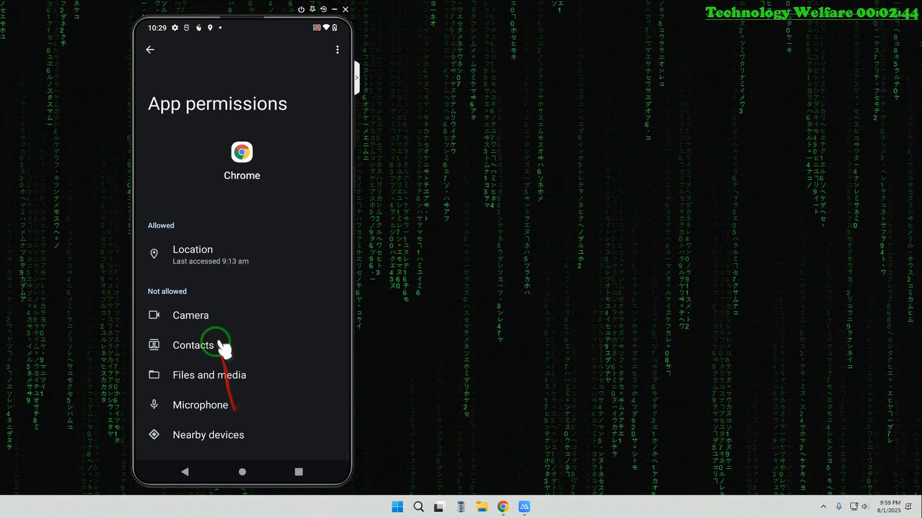
scroll(down, 3)
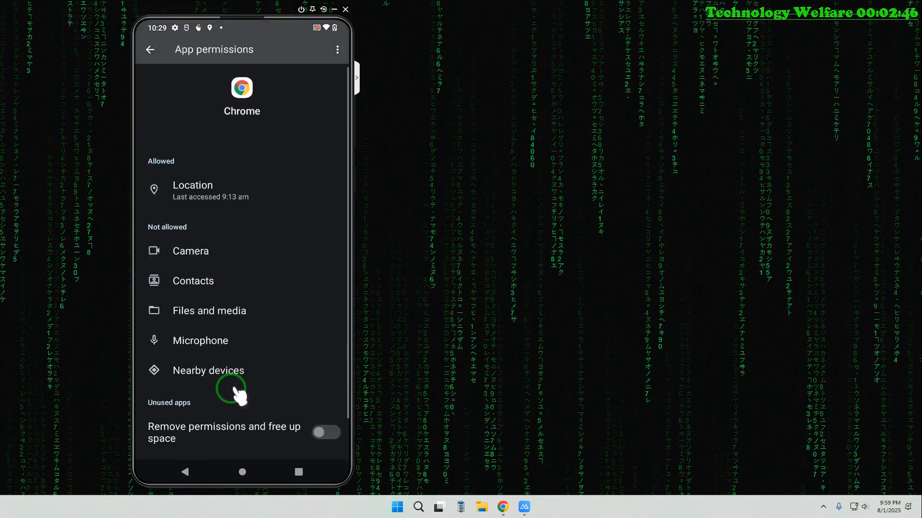
scroll(down, 3)
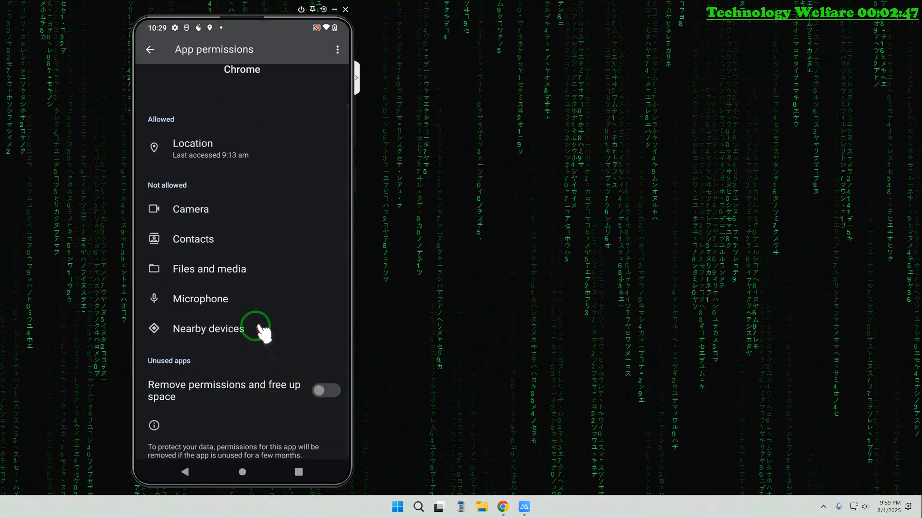
click(192, 143)
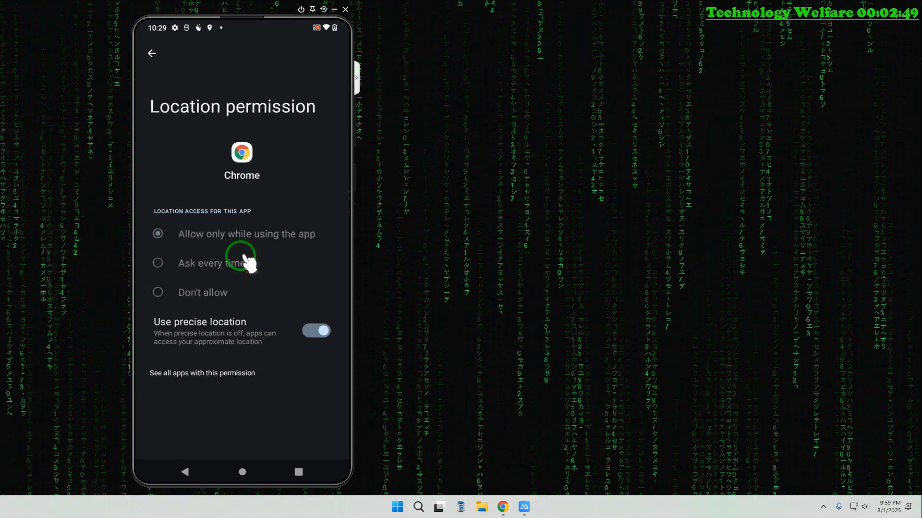
click(317, 330)
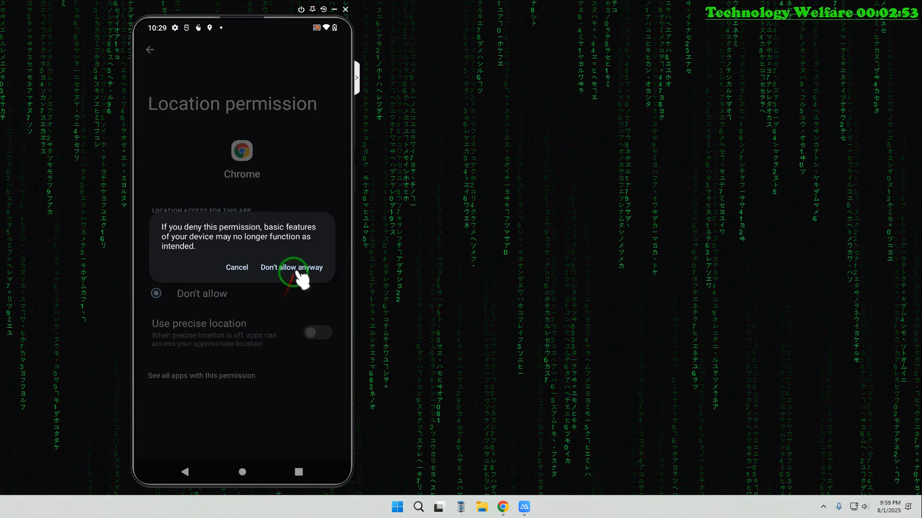
click(290, 267)
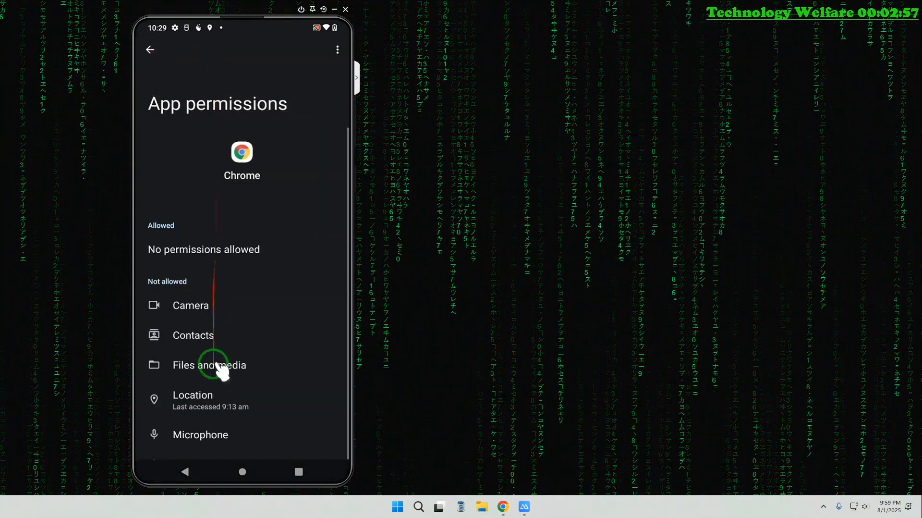
- Launch Chrome Beta, dismiss the ad privacy notice, and search for Google
click(241, 471)
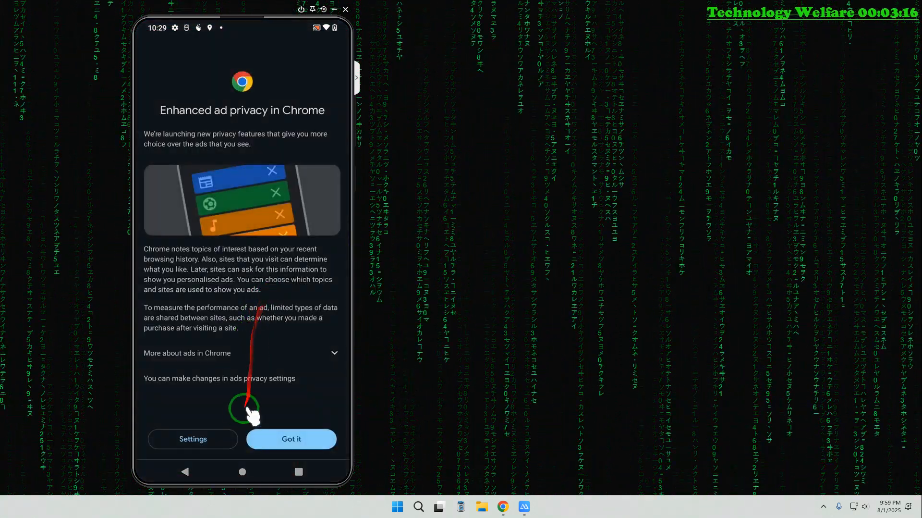
click(291, 439)
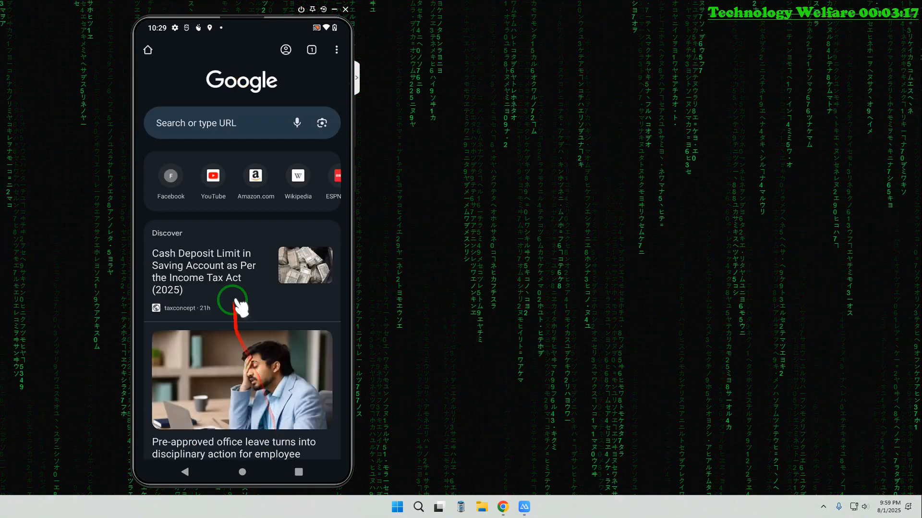
click(236, 123)
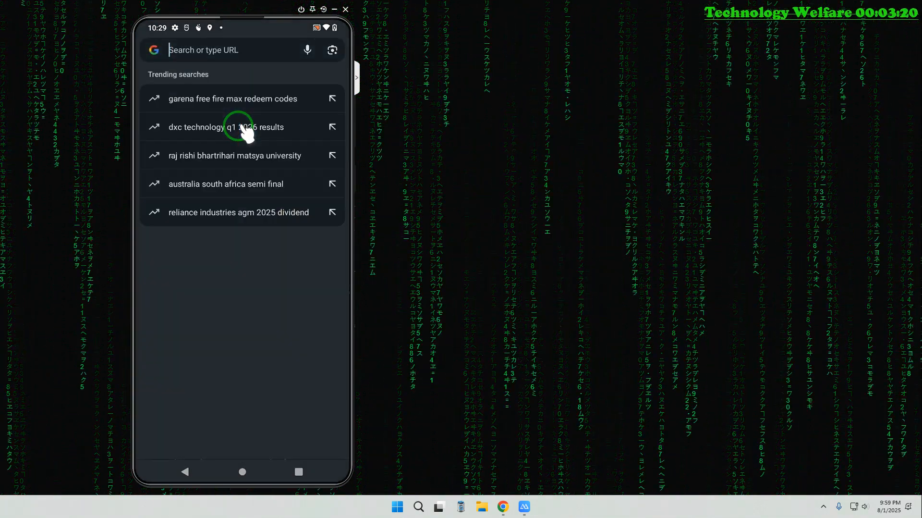
text(google)
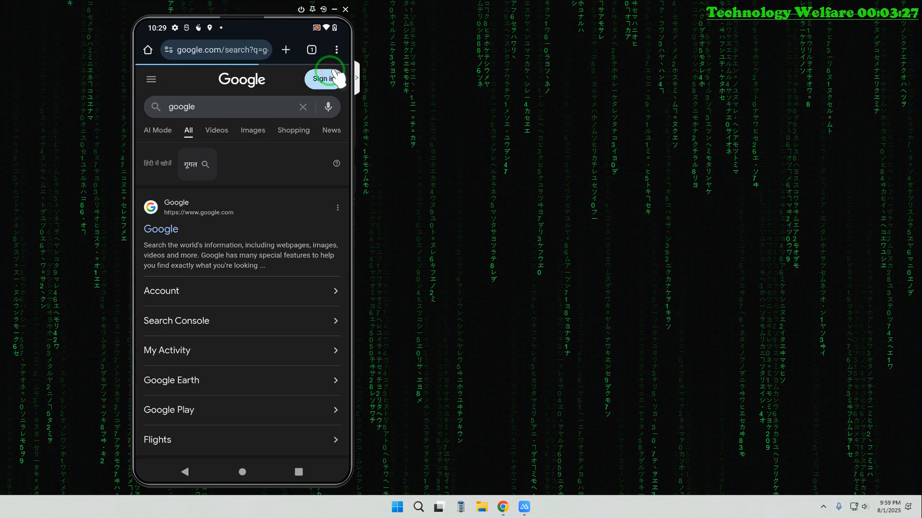
click(322, 78)
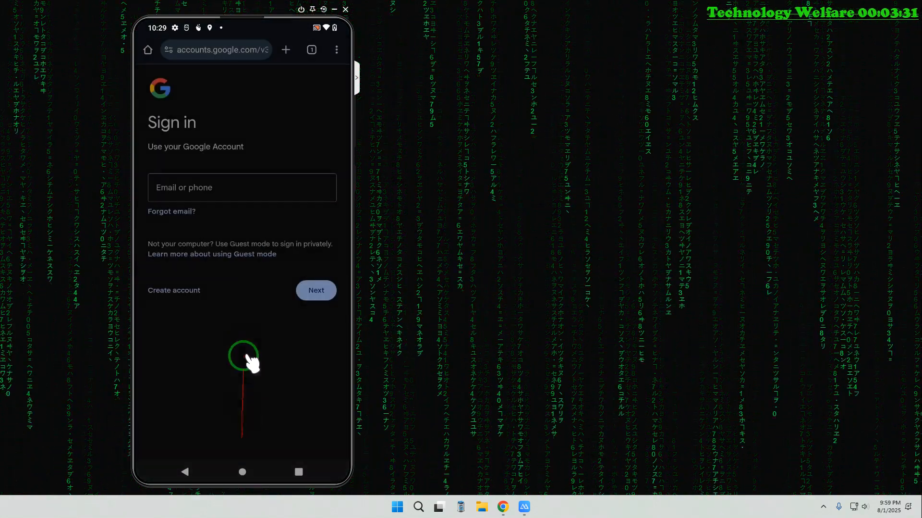
click(241, 187)
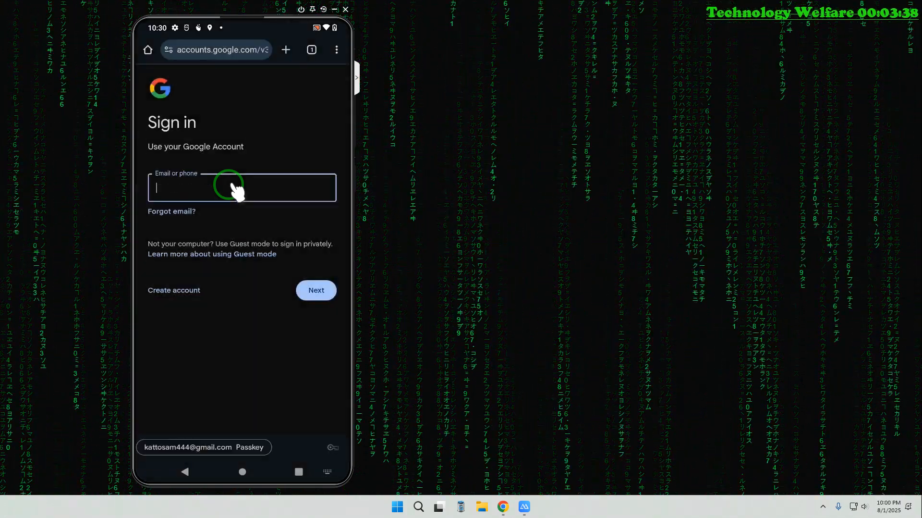
click(241, 187)
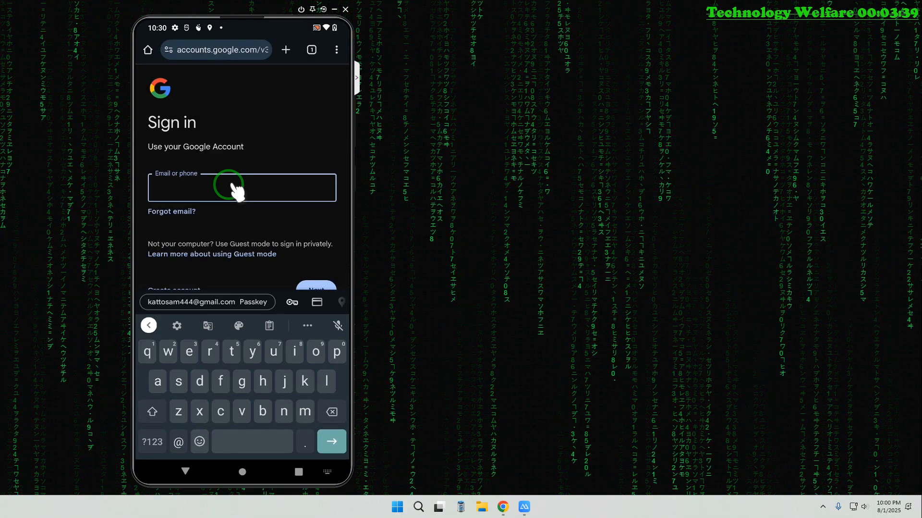
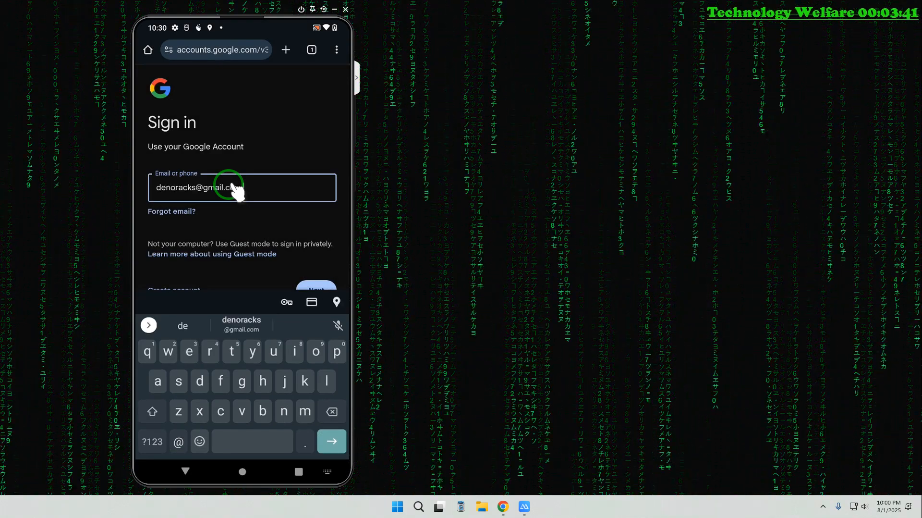
click(316, 290)
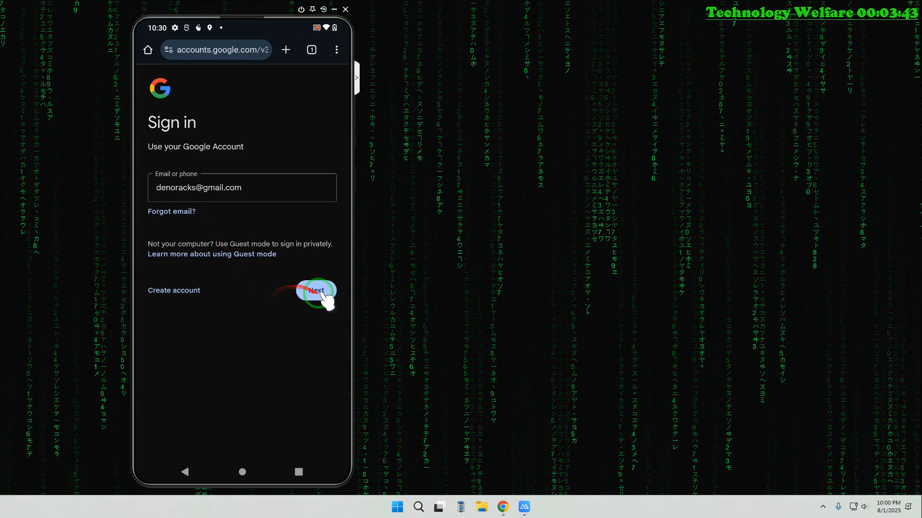
click(316, 290)
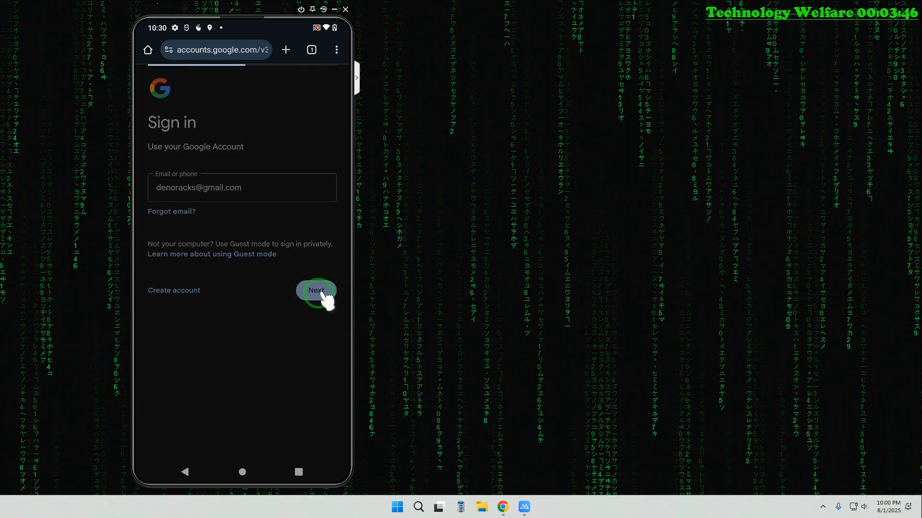
click(316, 290)
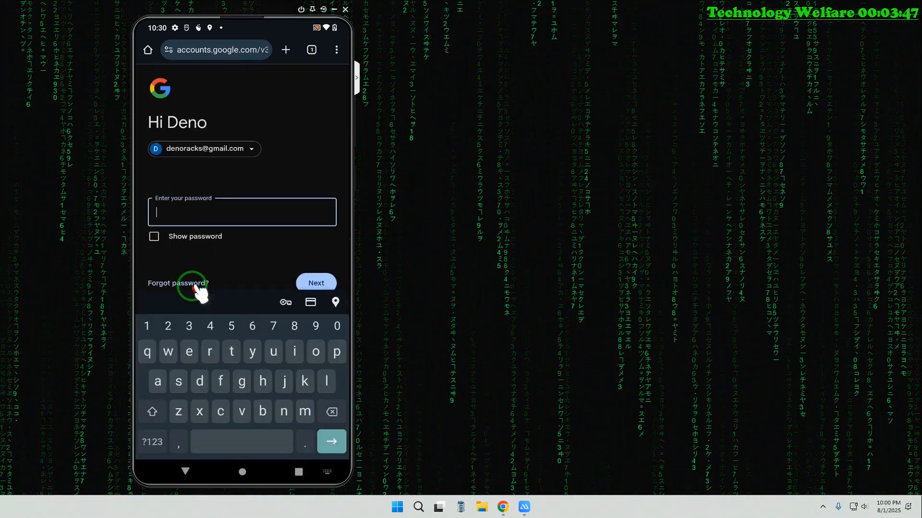
- Choose Forgot password?, skip the other verification options, and report the phone unavailable
click(179, 283)
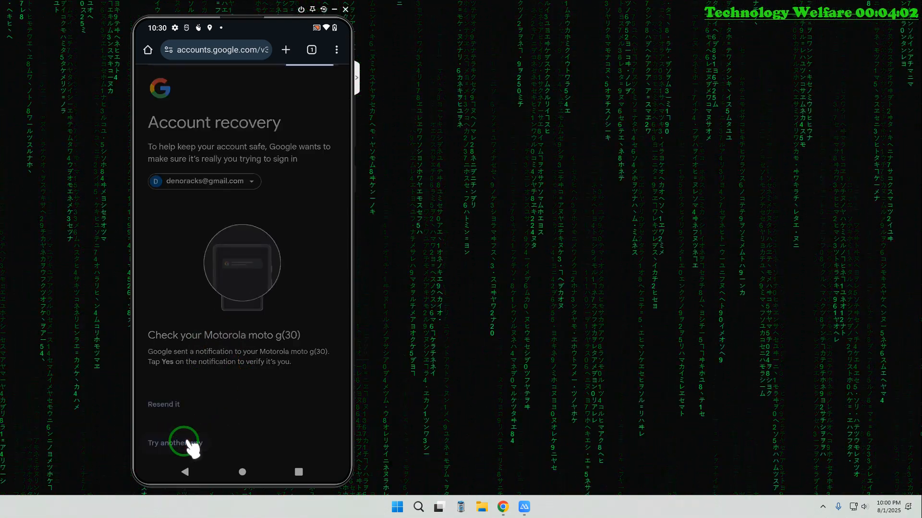
click(174, 442)
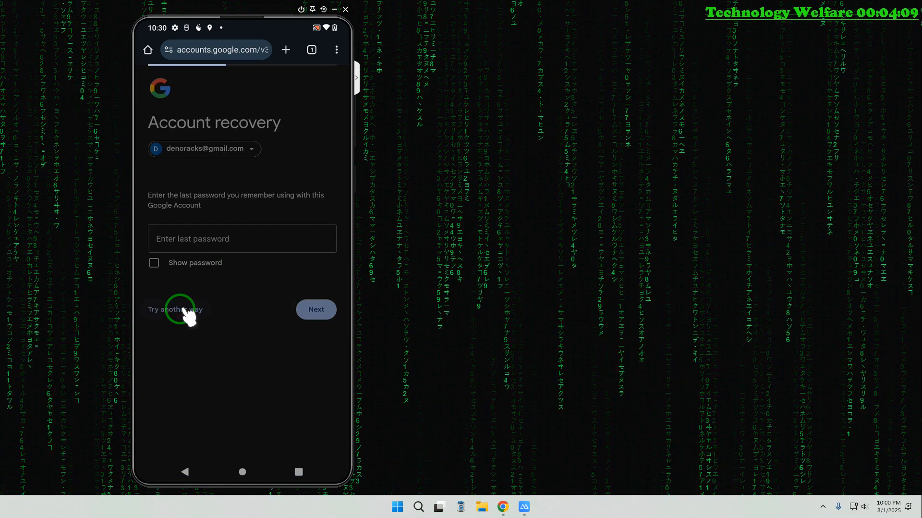
click(174, 309)
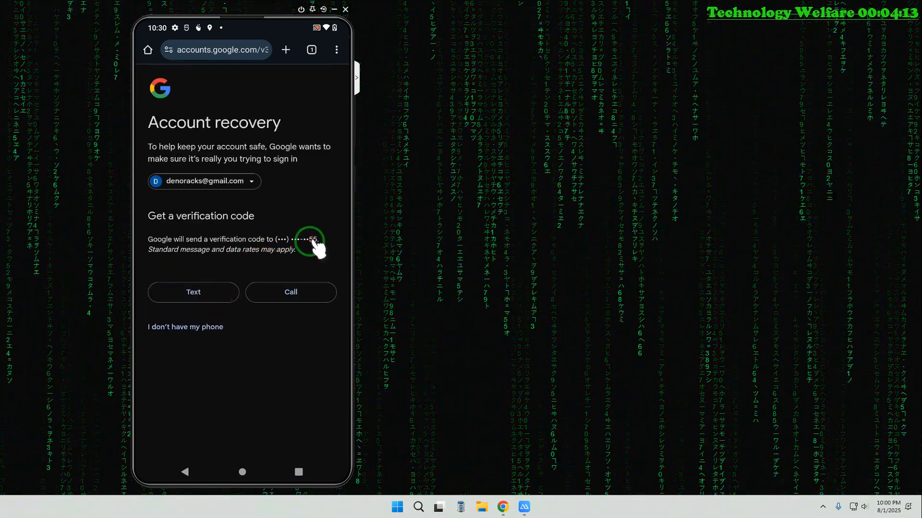
click(290, 292)
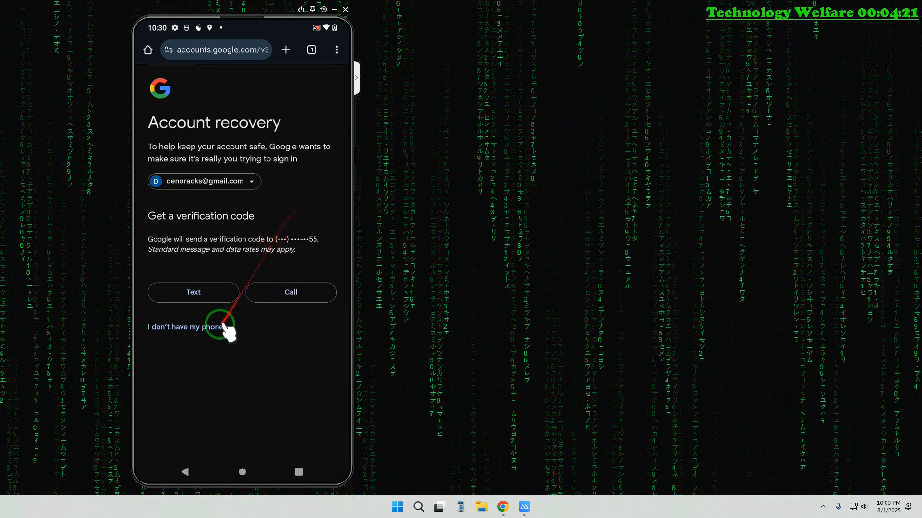
click(186, 327)
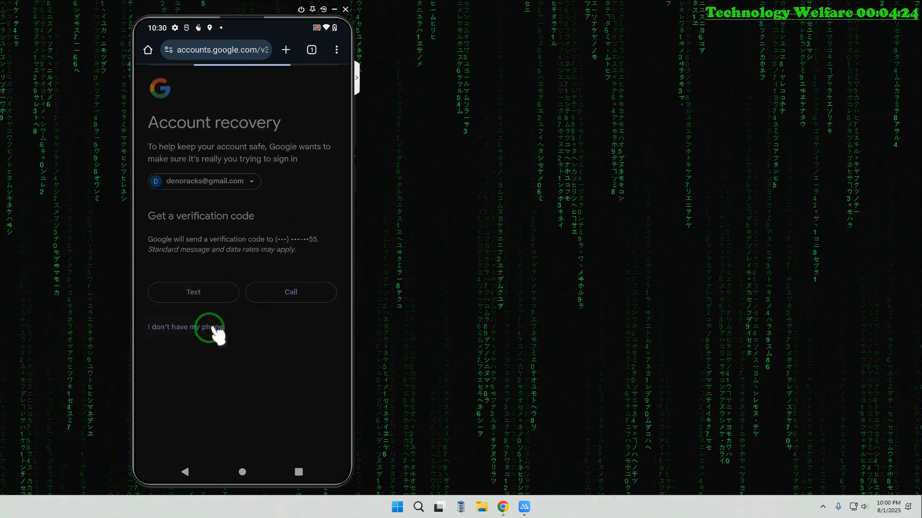
- Finish recovery at the 'Couldn't sign you in' page and open more recovery tips
click(186, 326)
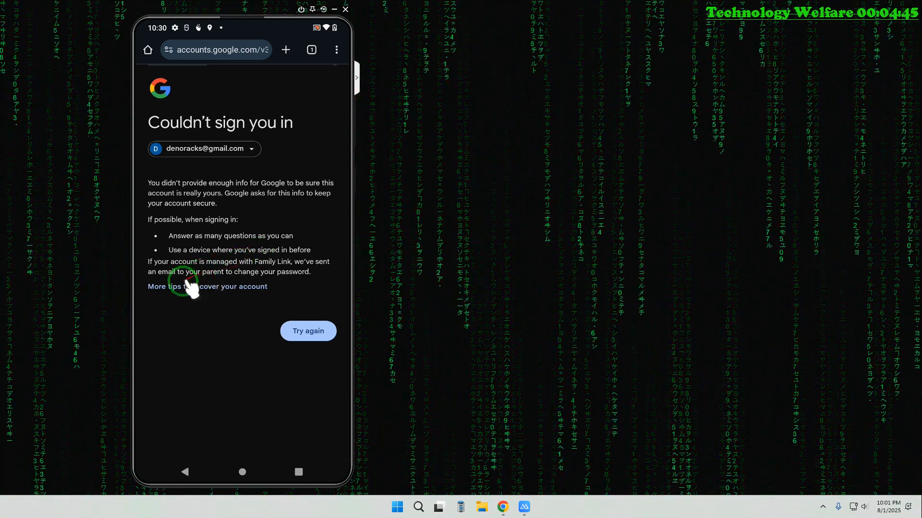
mouse_move(227, 268)
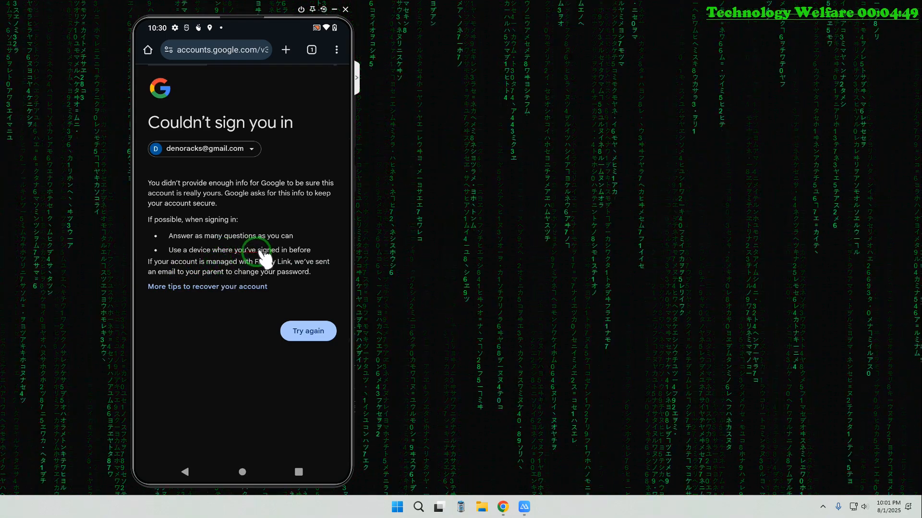
mouse_move(267, 291)
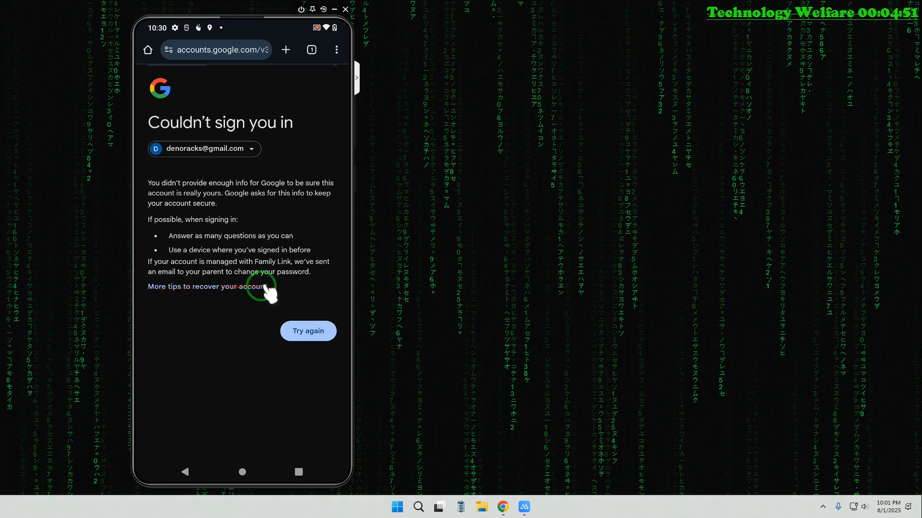
click(307, 330)
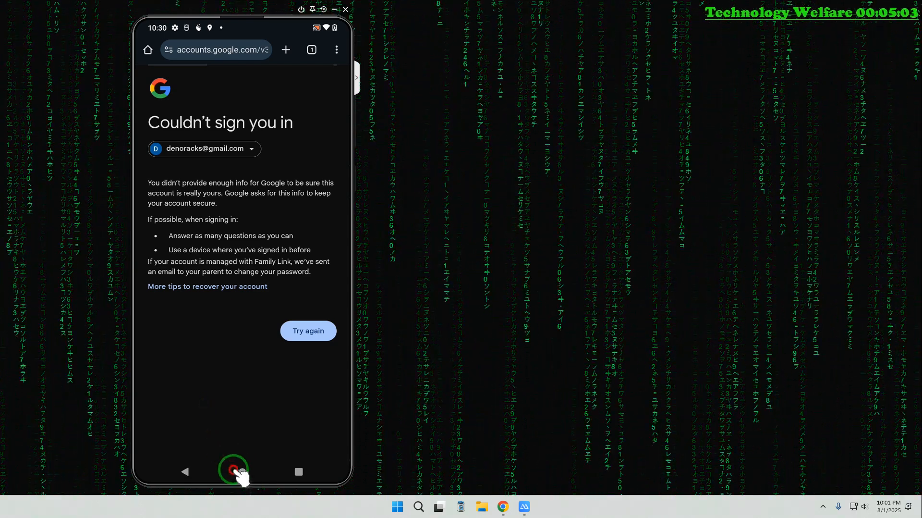
- Open Help from Settings > Google and activate the Search help field
click(242, 471)
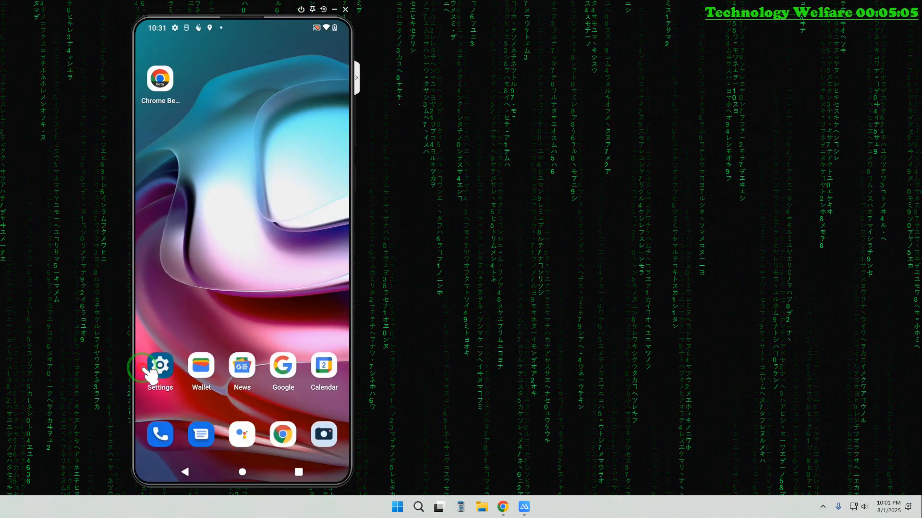
click(159, 366)
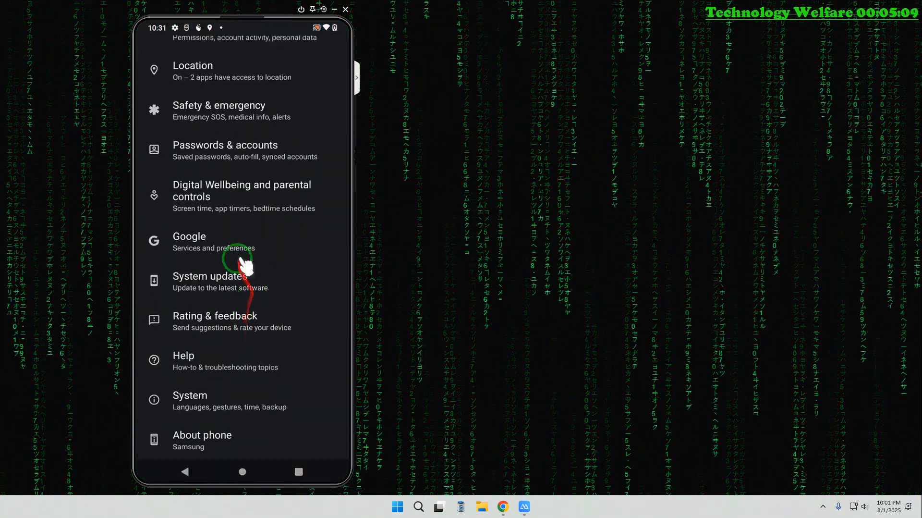
click(189, 241)
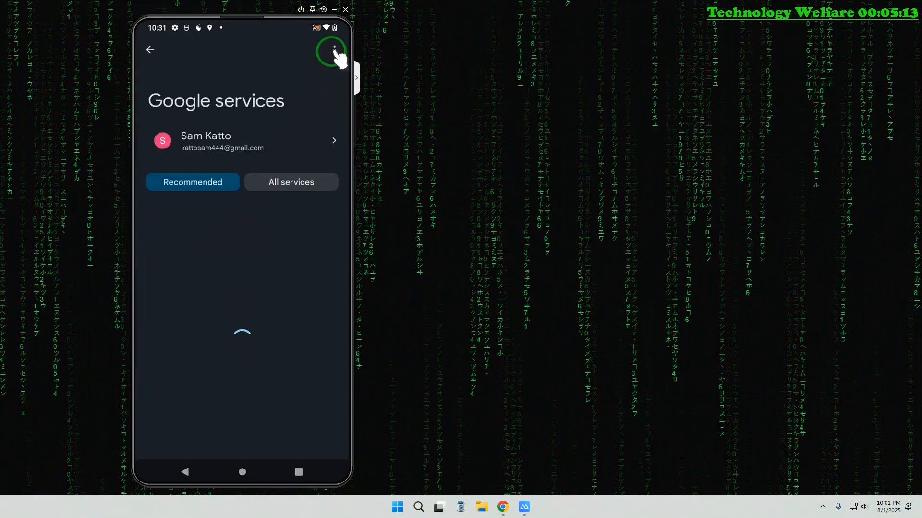
click(335, 49)
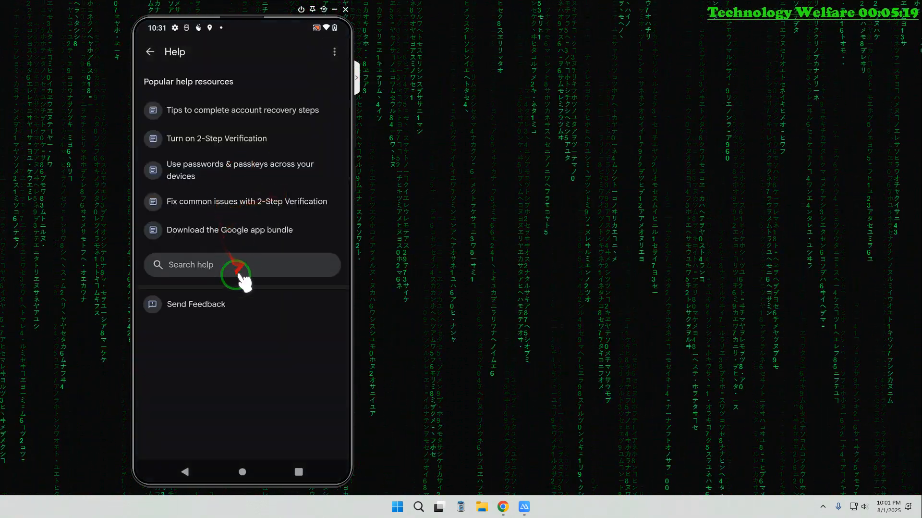
click(241, 264)
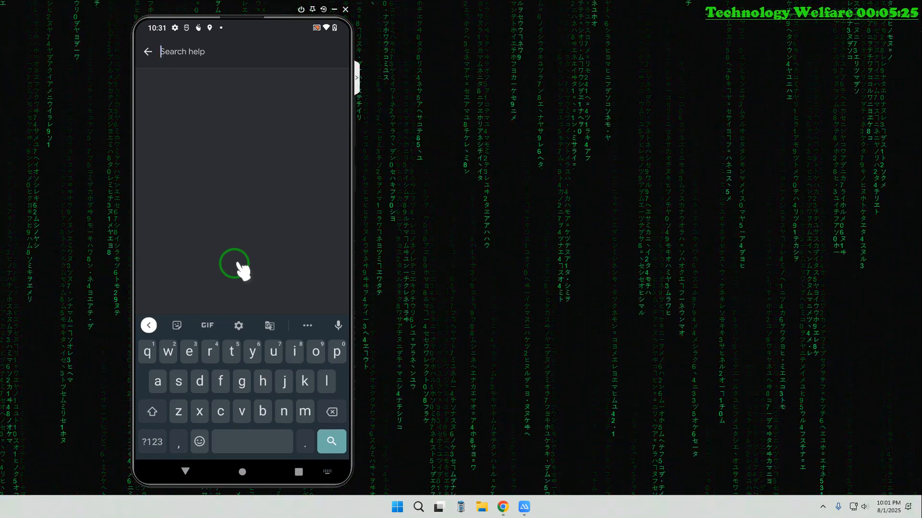
- Search 'haked gmail recovery' and scroll through 'Secure a hacked or compromised Google Account'
text(ha)
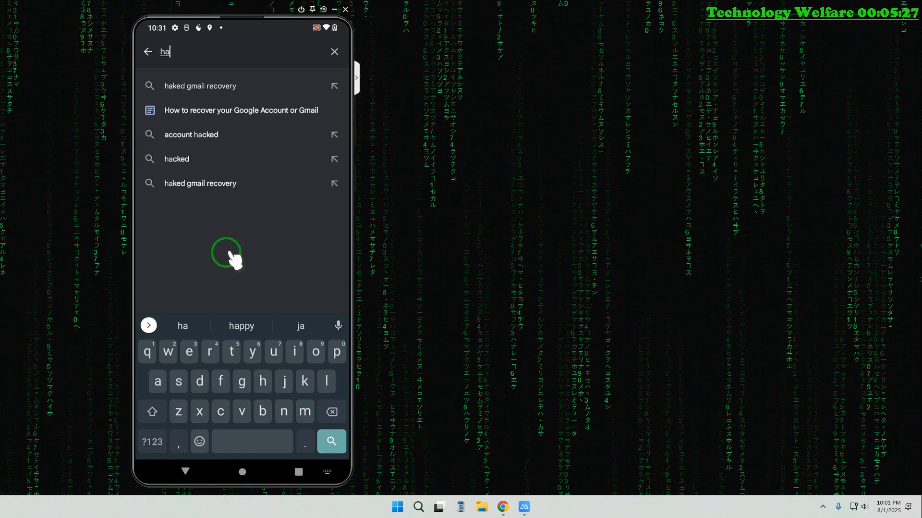
click(200, 86)
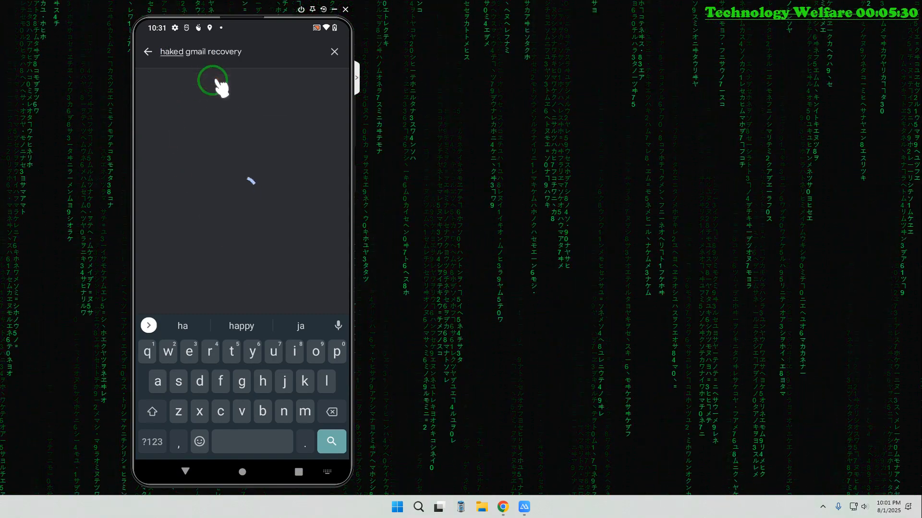
drag(217, 82, 220, 324)
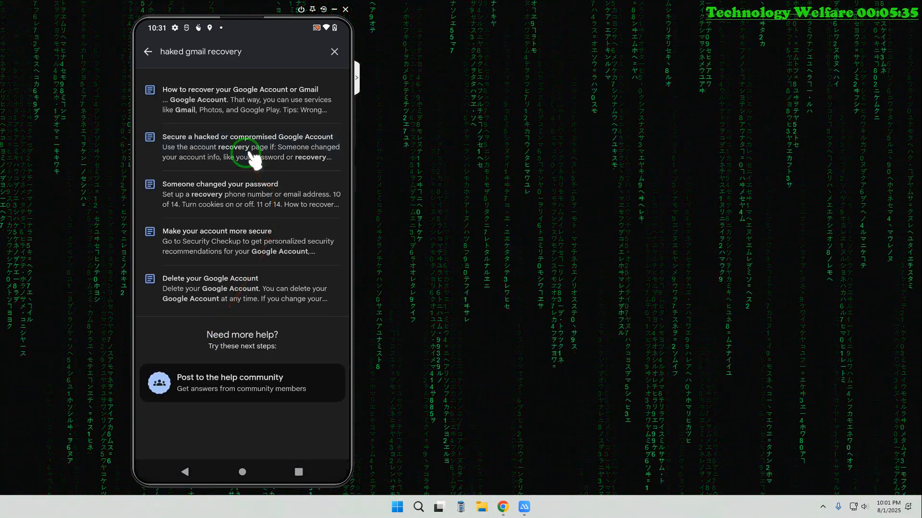
click(247, 147)
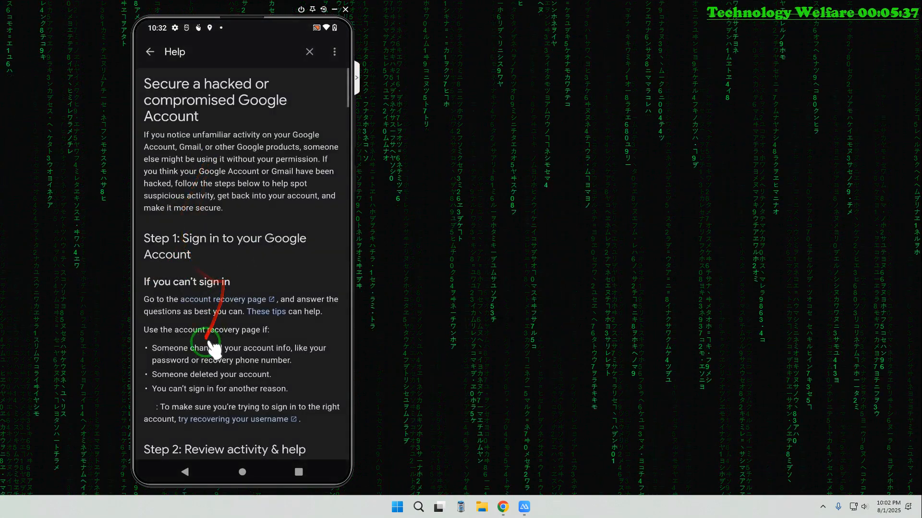
scroll(down, 3)
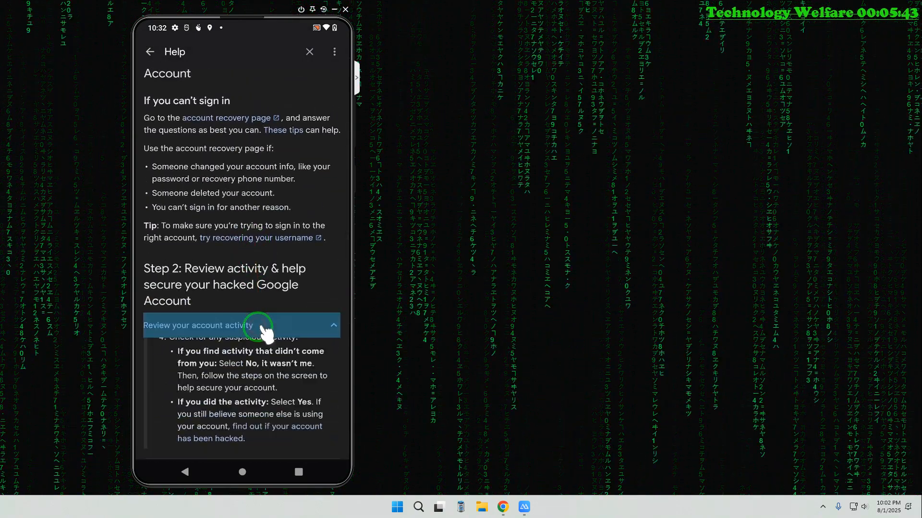
scroll(down, 3)
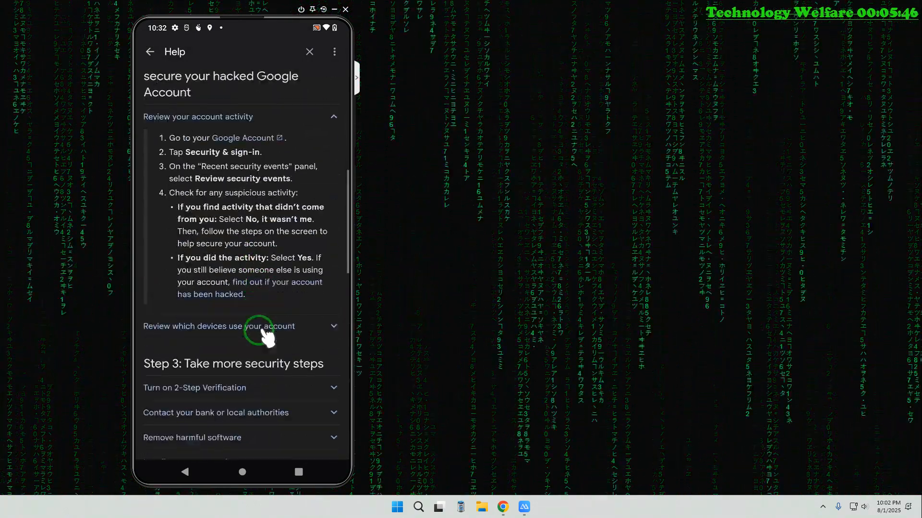
scroll(down, 3)
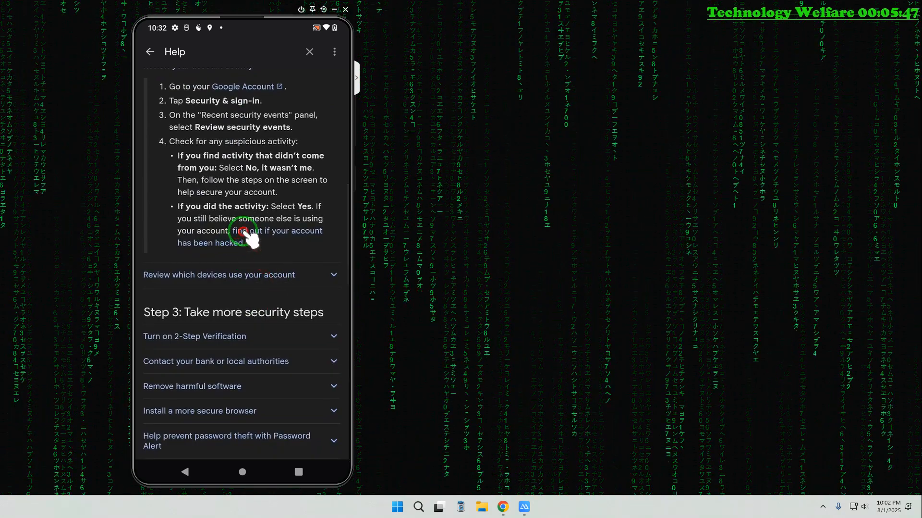
- Open the 'find out if your account has been hacked' article and read the recovery tips
click(244, 236)
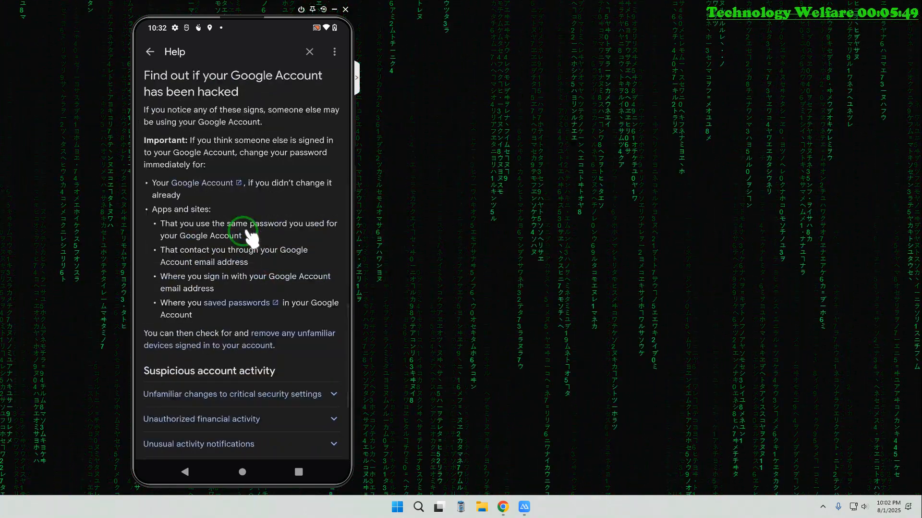
scroll(down, 3)
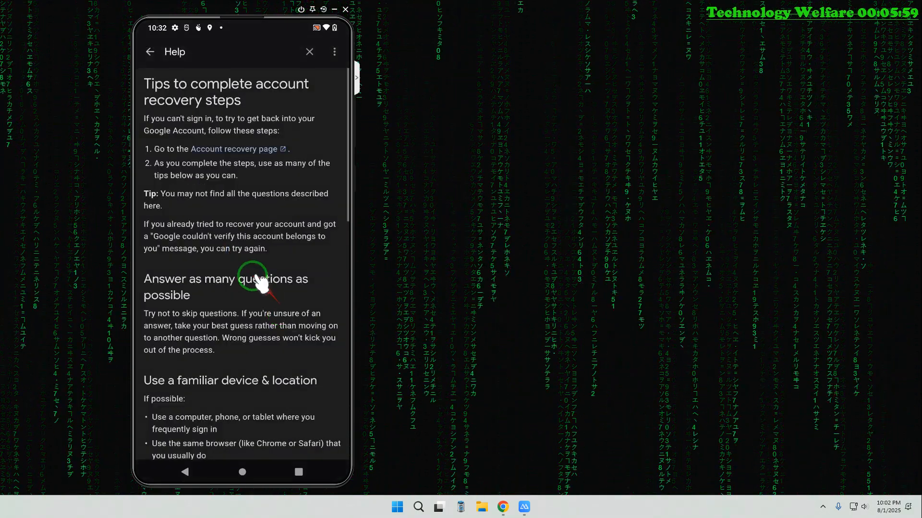
scroll(down, 3)
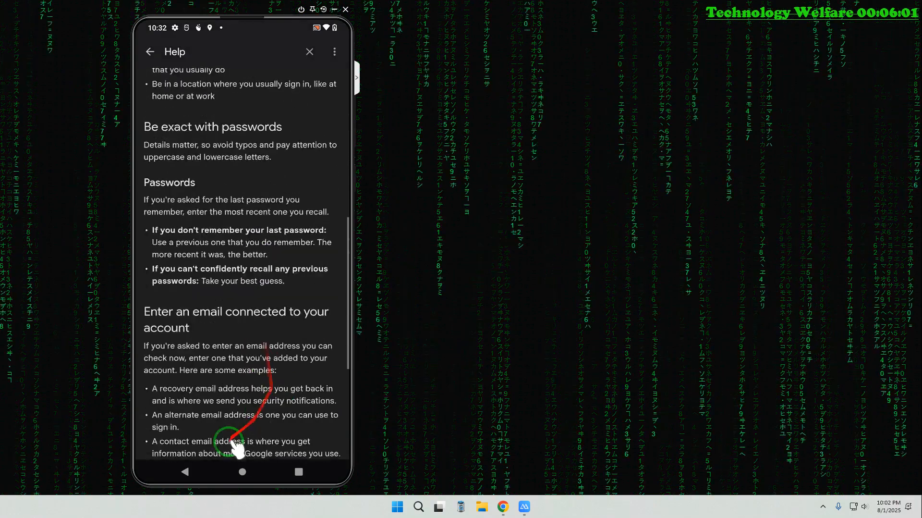
scroll(down, 3)
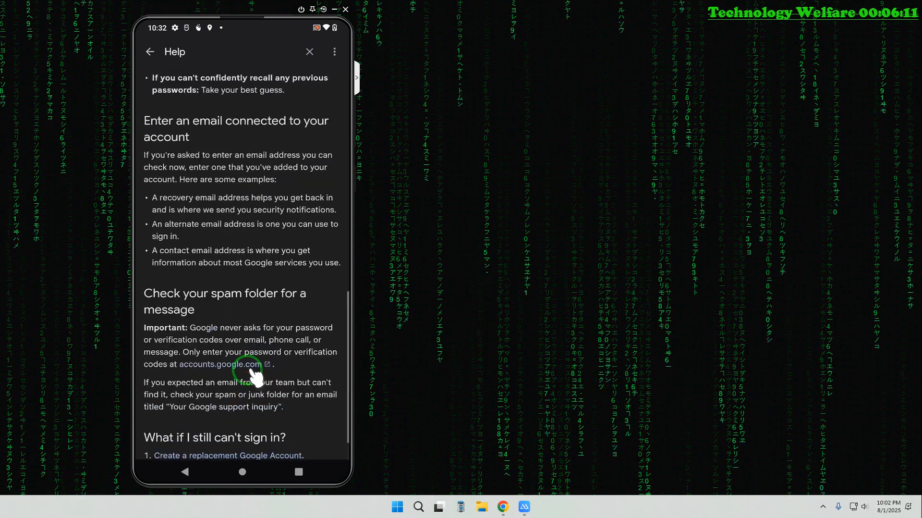
scroll(down, 3)
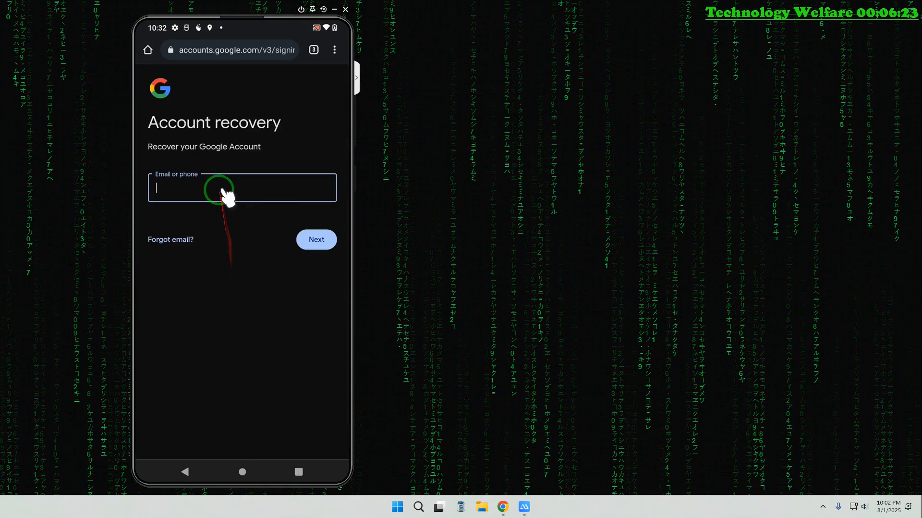
- Submit the suggested account address for recovery and continue past the Welcome back page
click(241, 187)
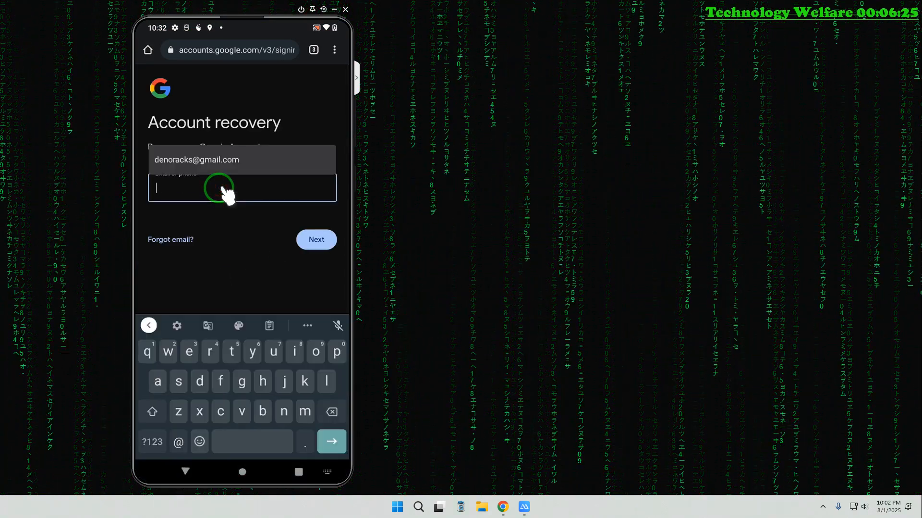
click(197, 159)
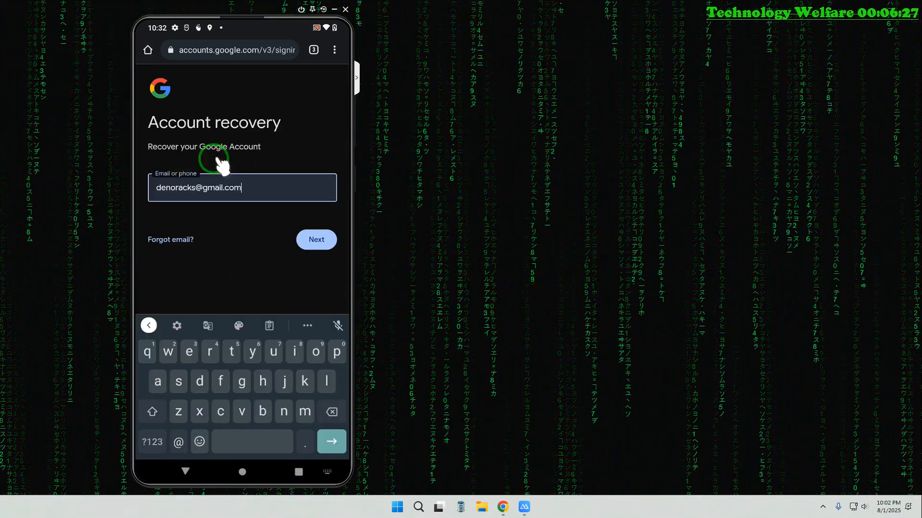
click(316, 238)
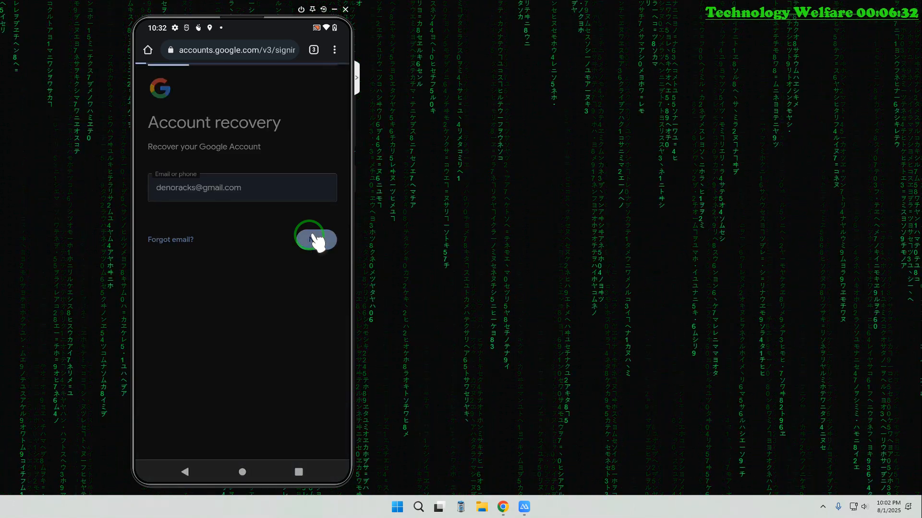
click(309, 239)
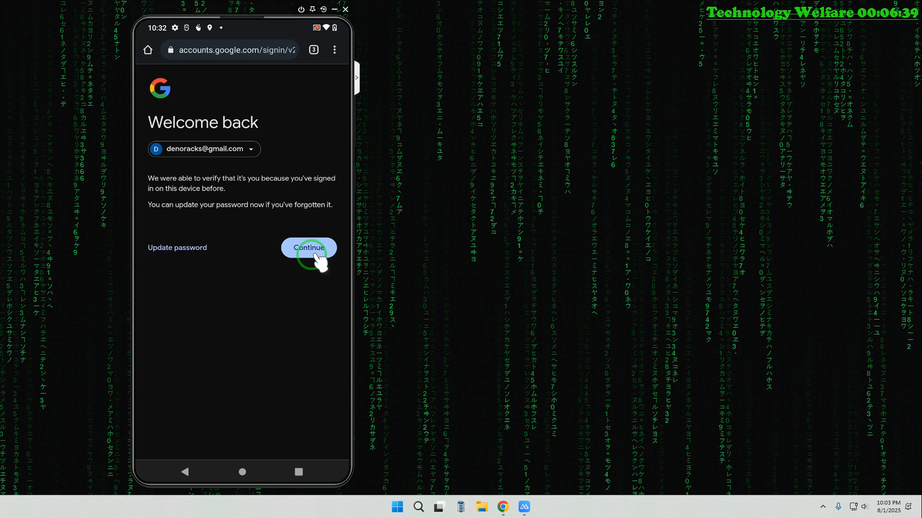
click(308, 247)
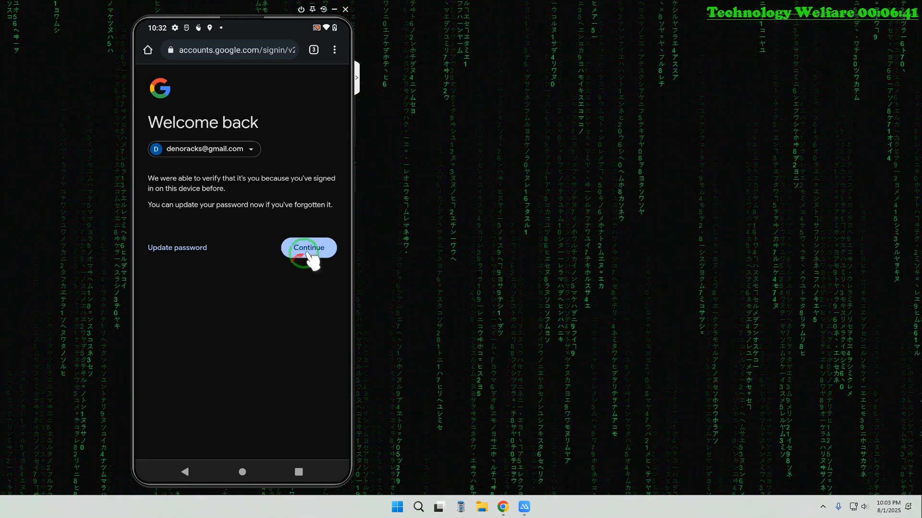
click(309, 247)
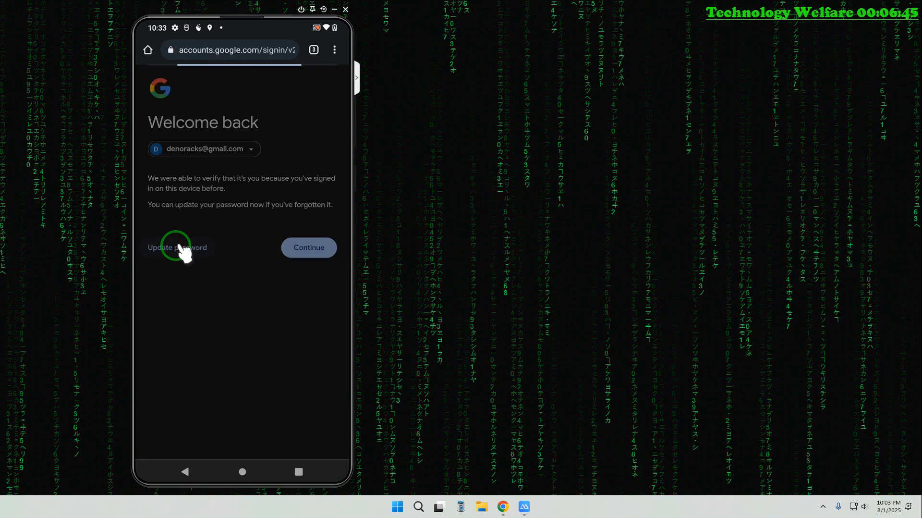
- Tap 'Update password' to reach the Change password screen
click(177, 246)
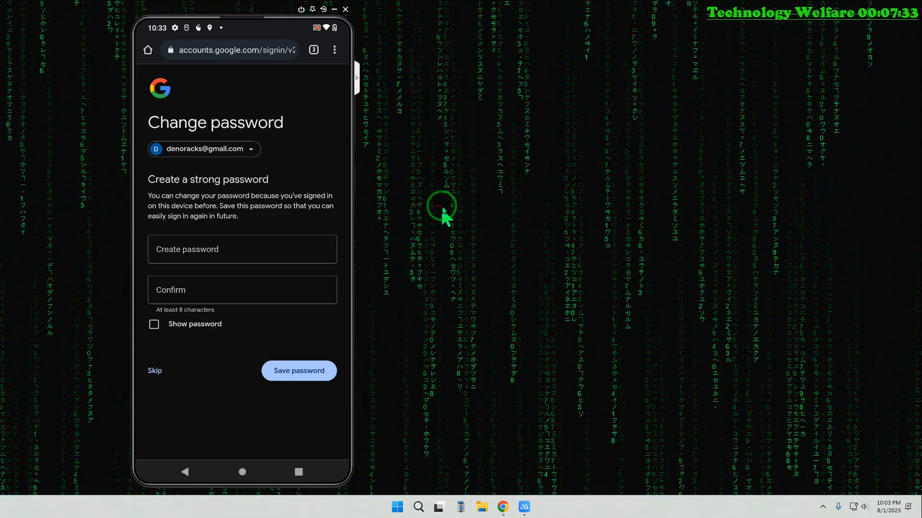
mouse_move(465, 217)
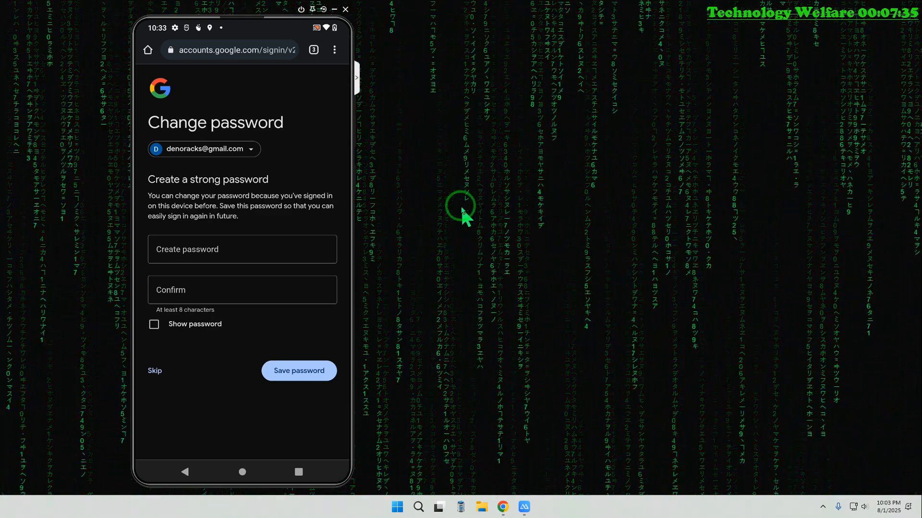